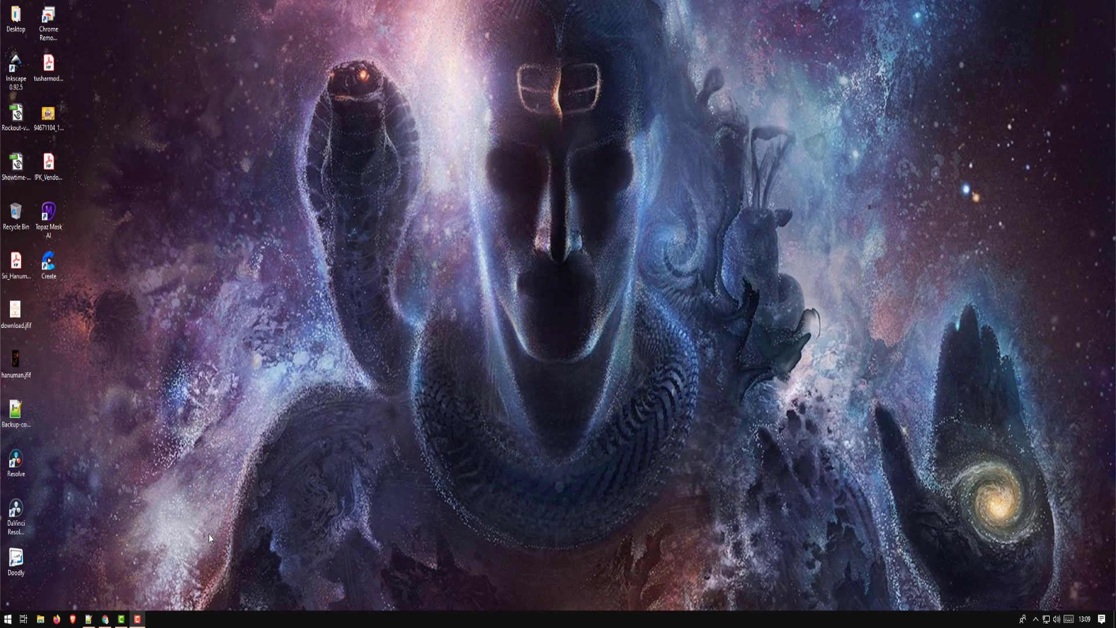
pyautogui.moveTo(52, 562)
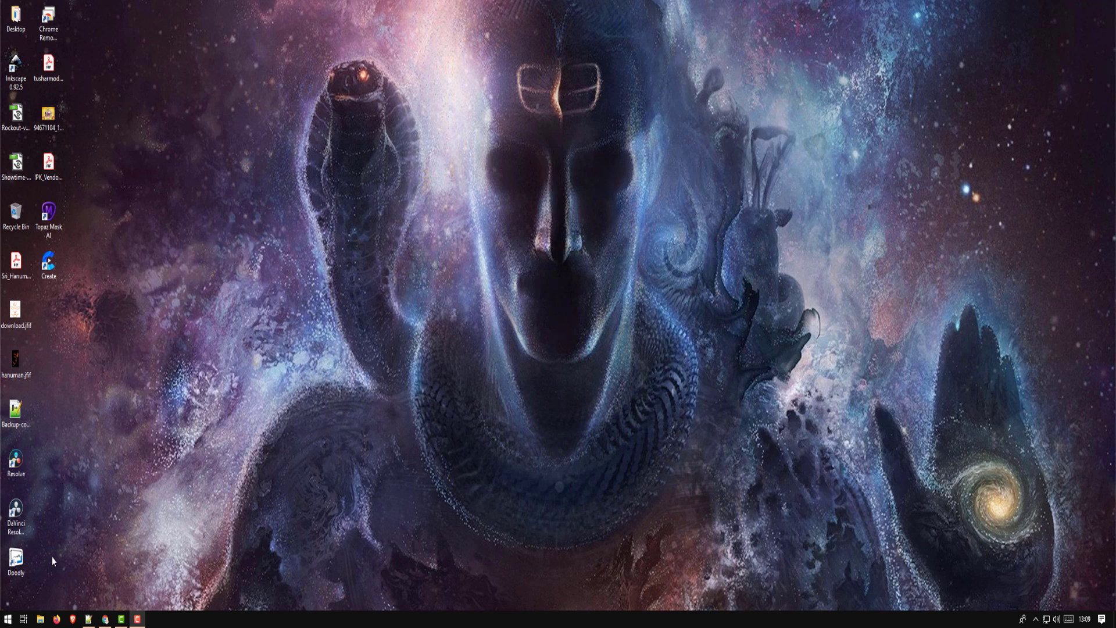
# Launch Doodly from the desktop icon onto its My Videos page.
pyautogui.doubleClick(15, 551)
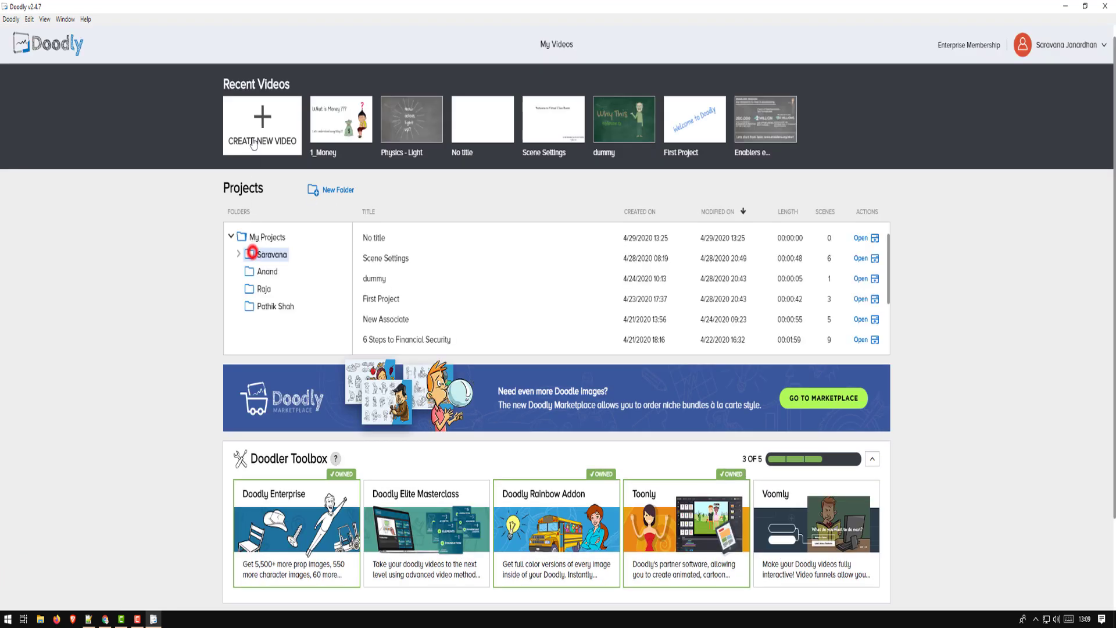
# Create a new whiteboard video titled 'Voice Over' at 1080p resolution.
pyautogui.click(262, 125)
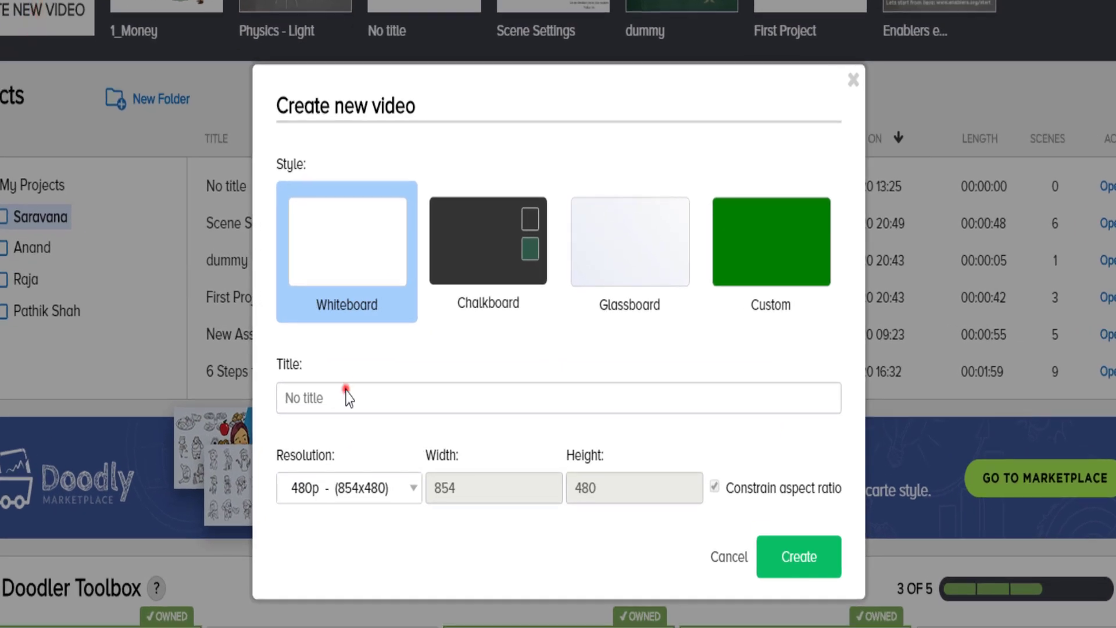
pyautogui.write('Voice')
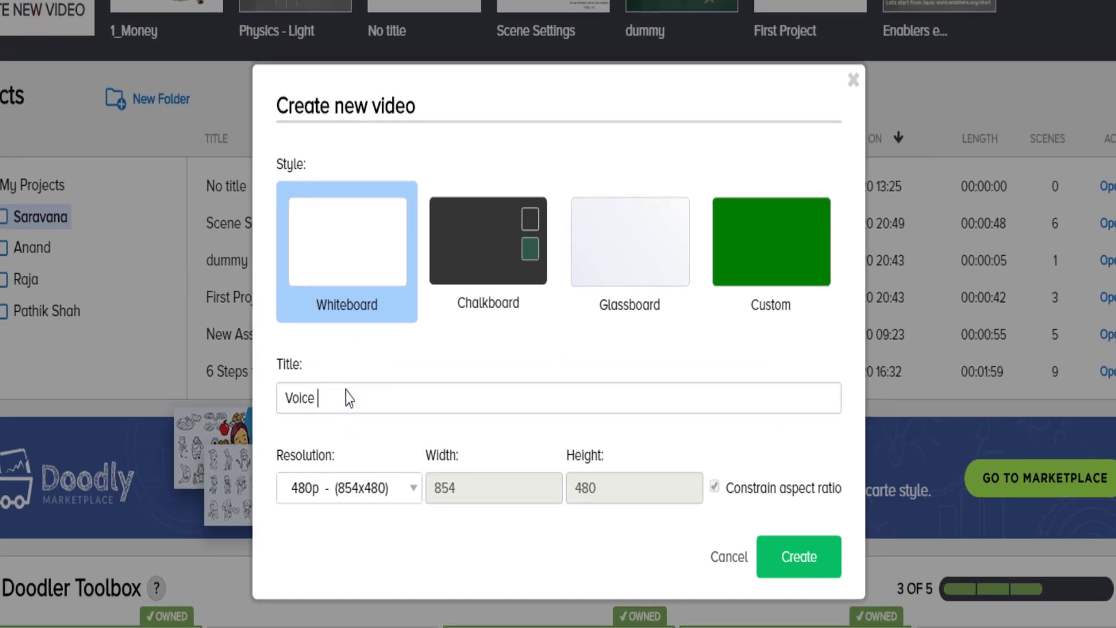
pyautogui.click(348, 488)
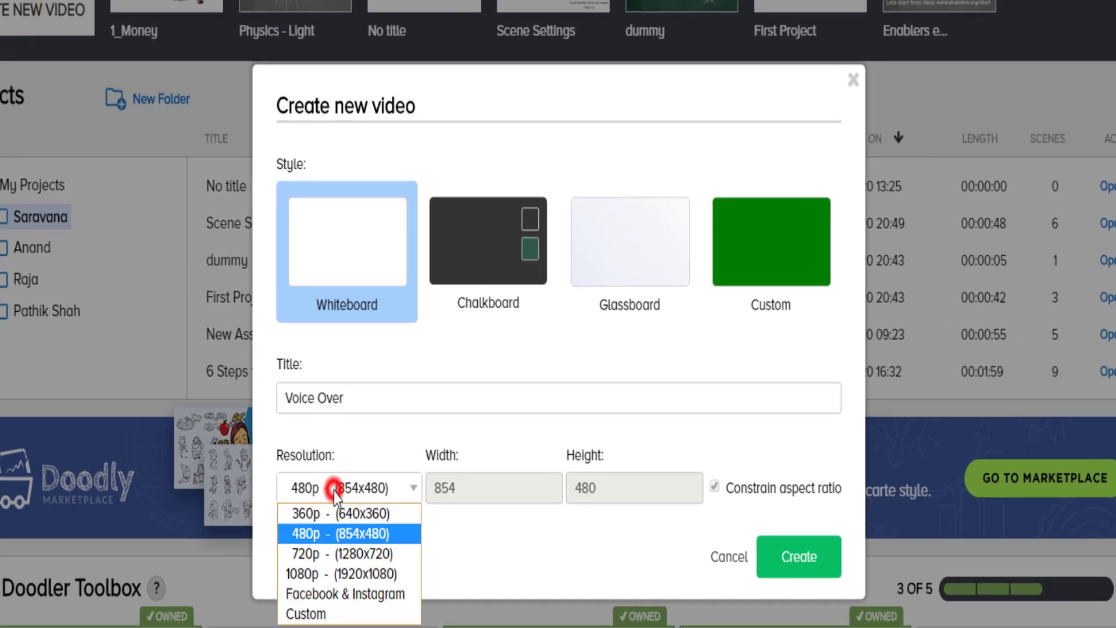
pyautogui.click(346, 574)
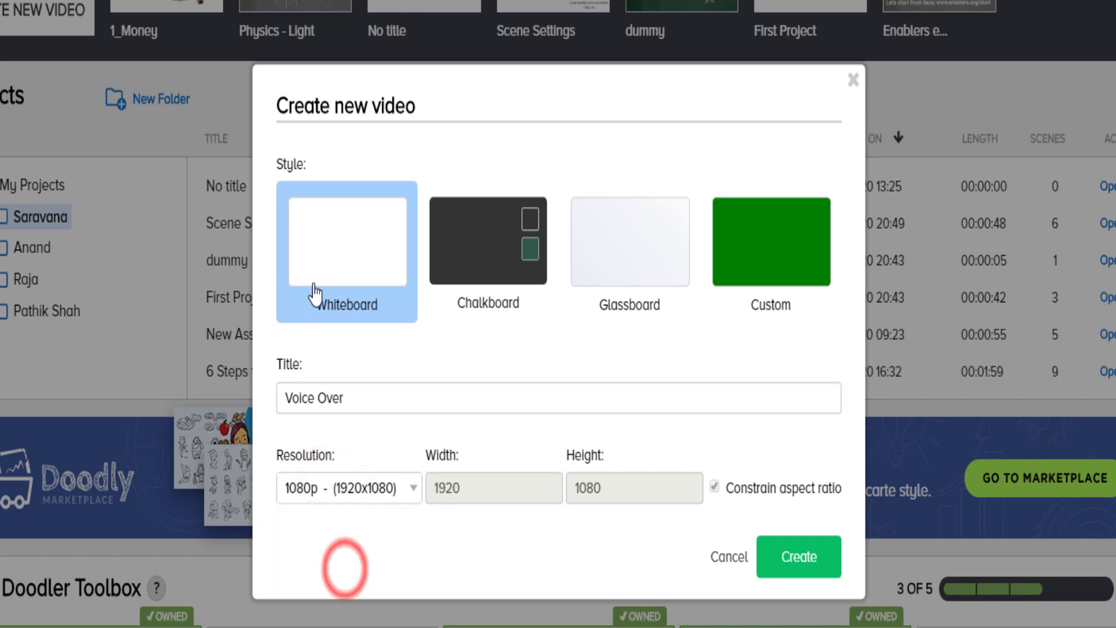
pyautogui.click(797, 556)
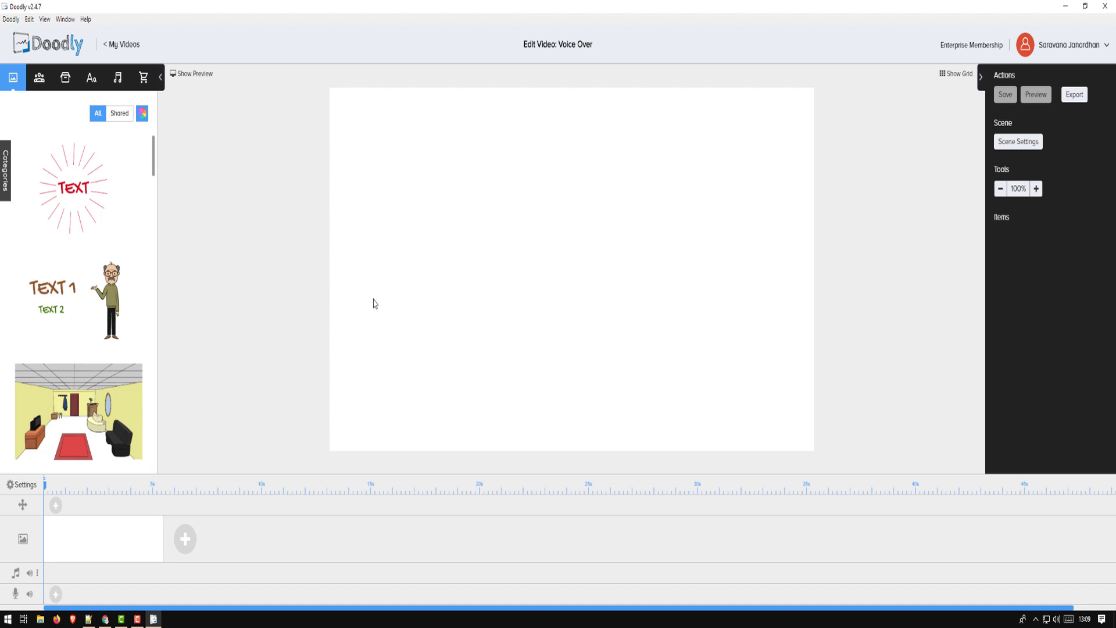
pyautogui.moveTo(363, 299)
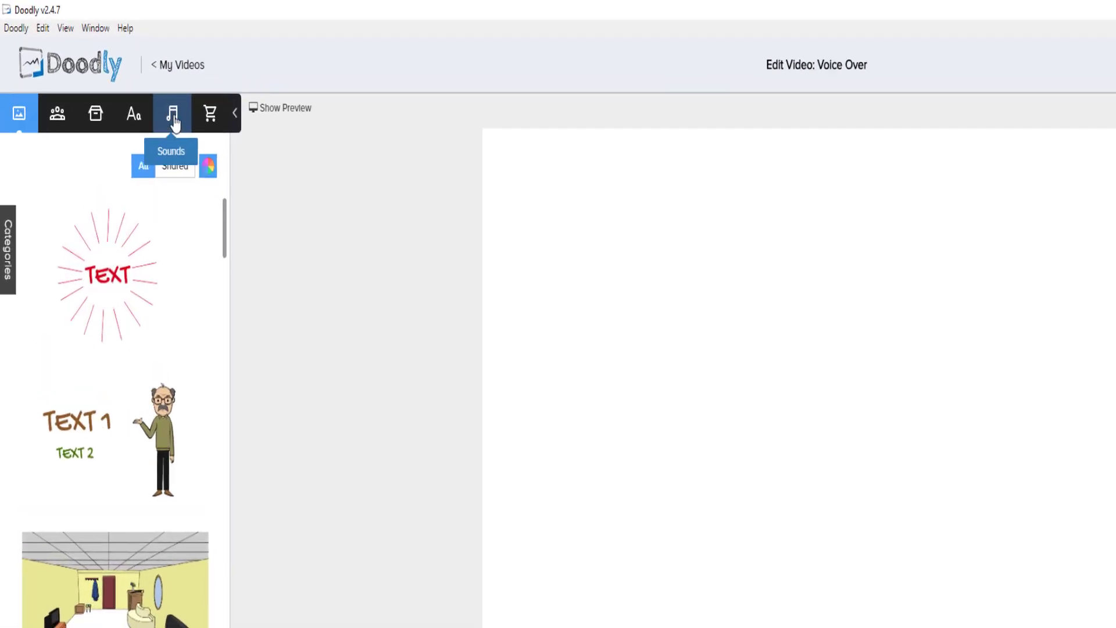
# Delete the 'Bat story 16 04 2020' sound from the Sounds library and confirm.
pyautogui.click(171, 113)
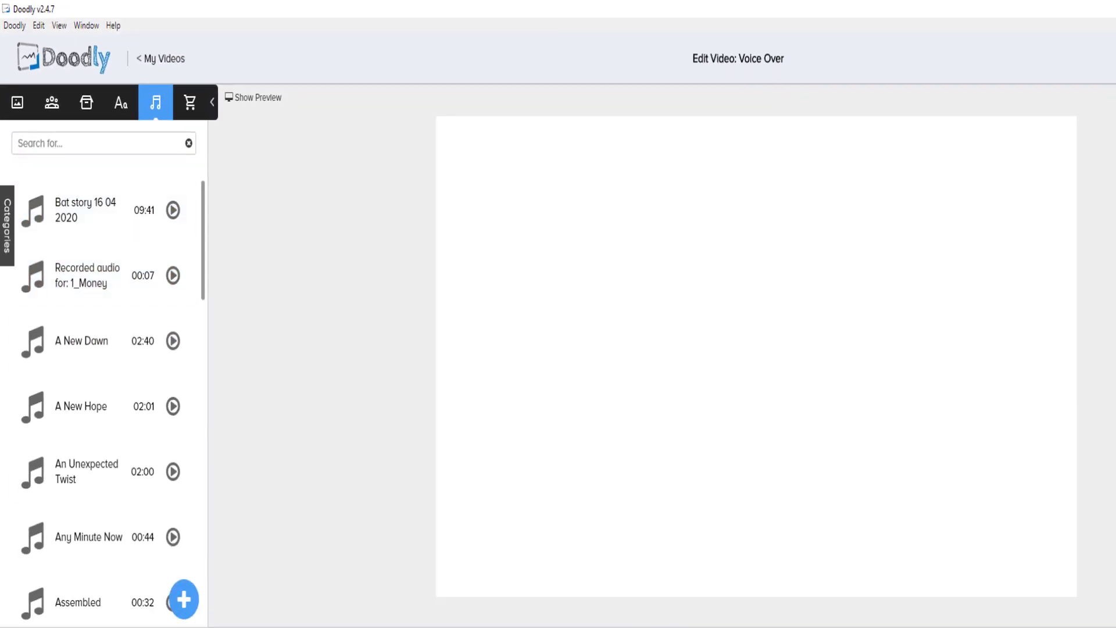
pyautogui.rightClick(64, 158)
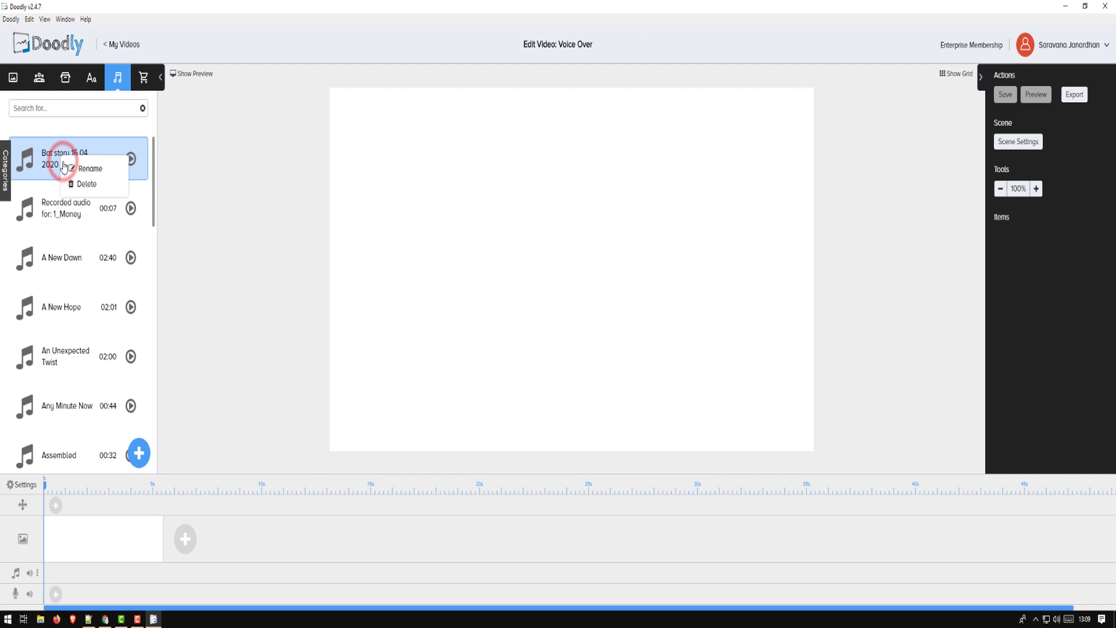
pyautogui.click(86, 184)
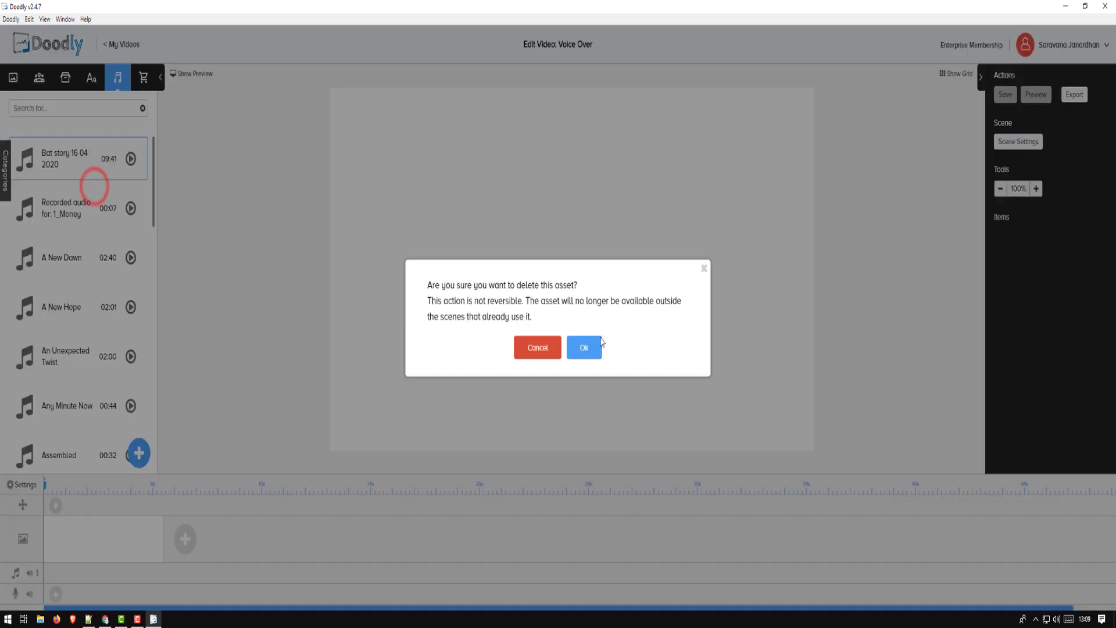
pyautogui.click(584, 348)
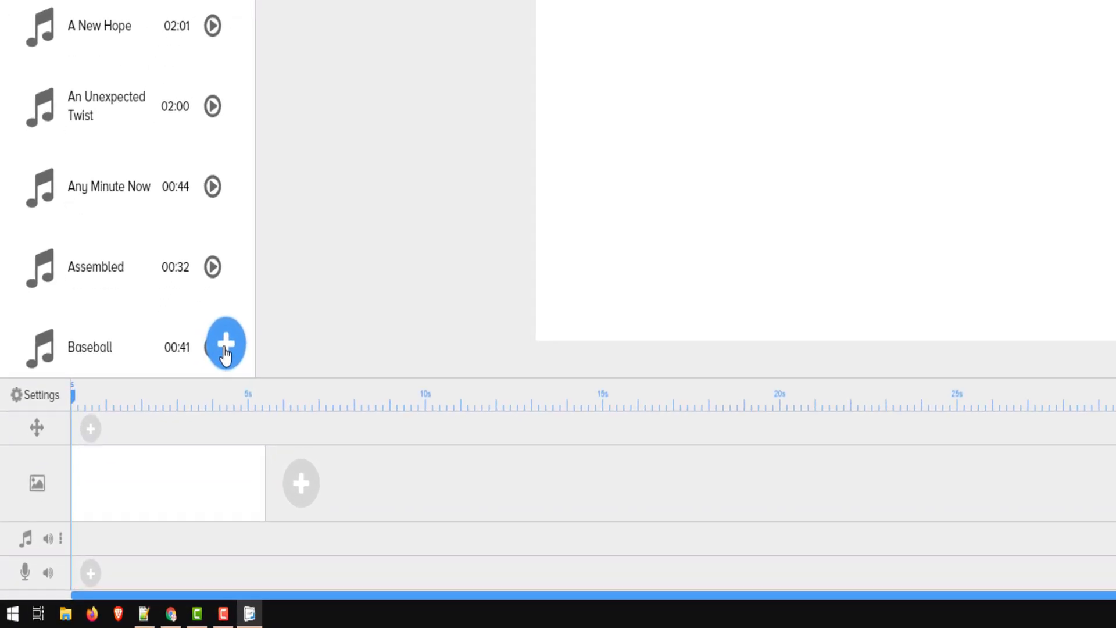
# Upload 'Bat story 16 04 2020.mp3' from the computer into the sound library.
pyautogui.click(224, 344)
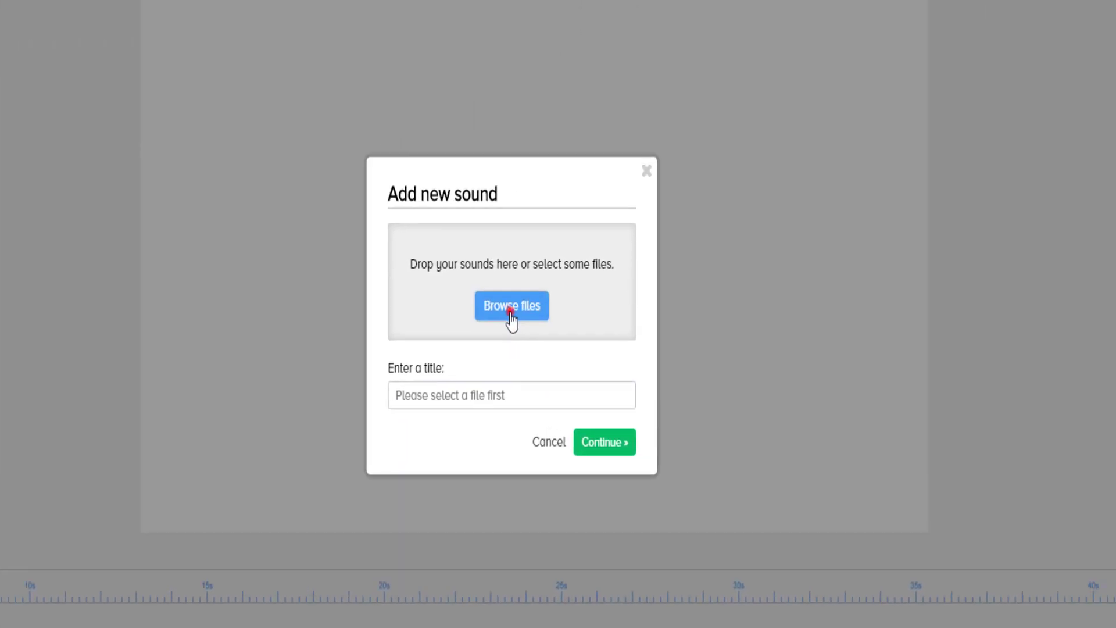
pyautogui.click(512, 306)
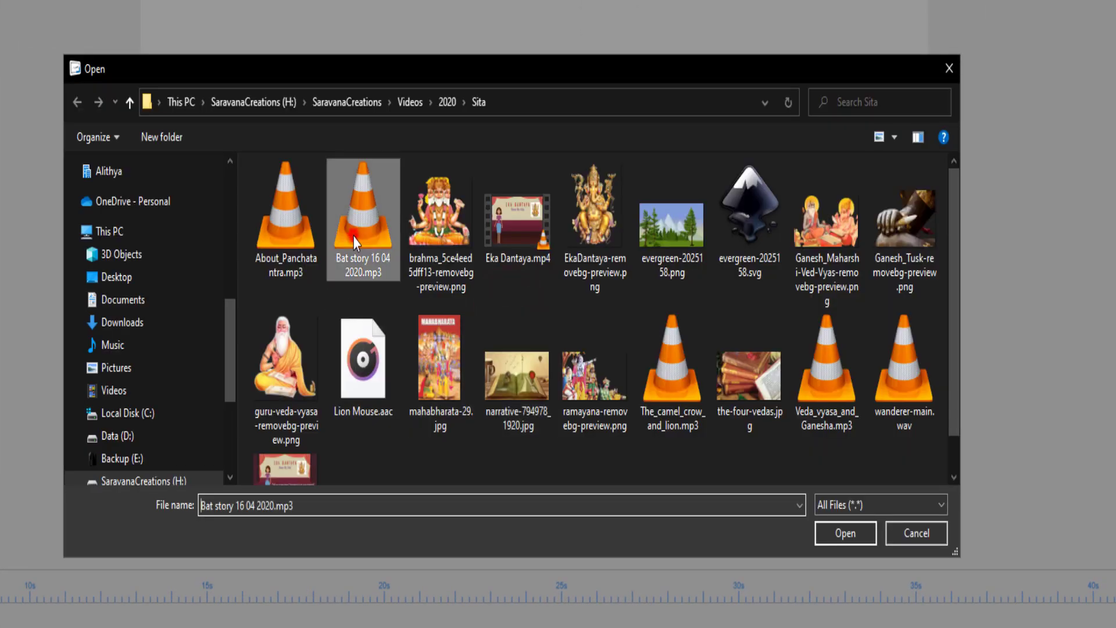
pyautogui.moveTo(424, 480)
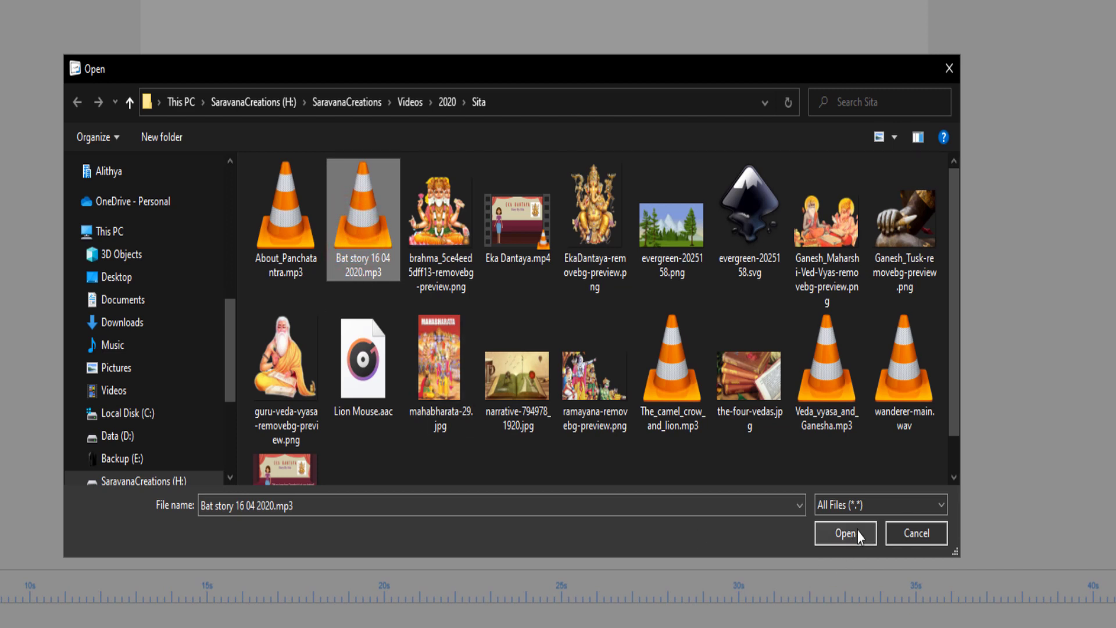
pyautogui.click(845, 533)
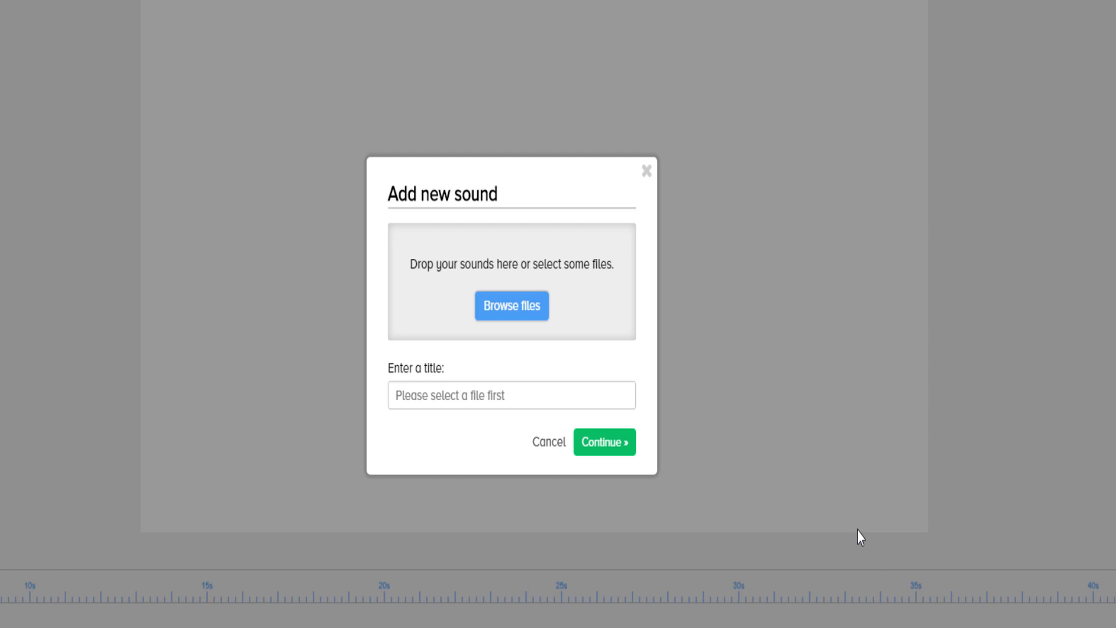
pyautogui.click(512, 306)
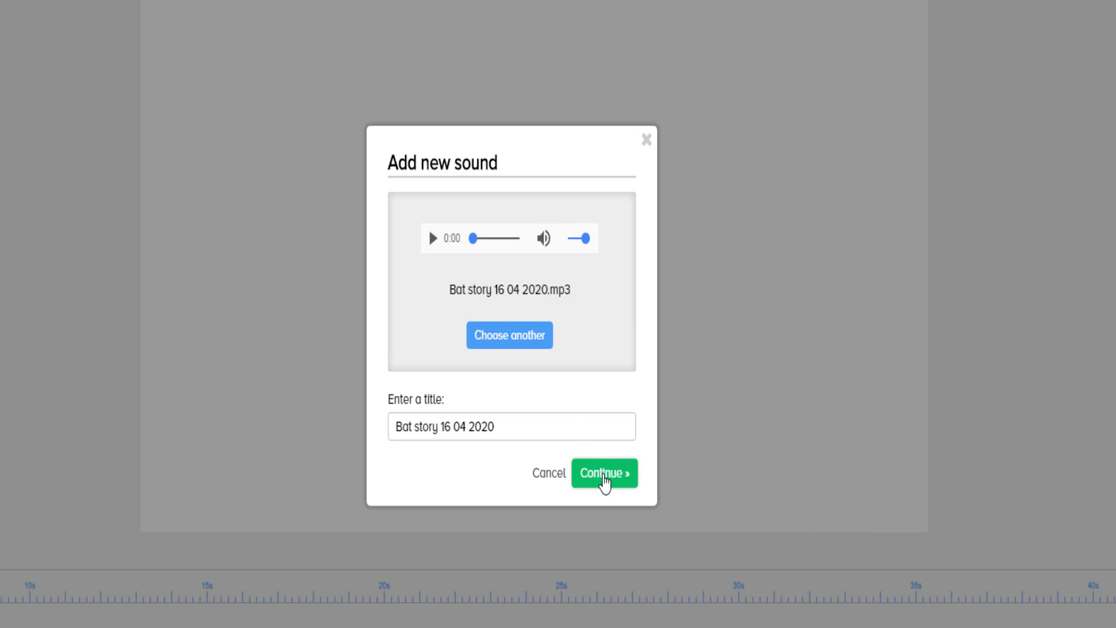
pyautogui.click(605, 474)
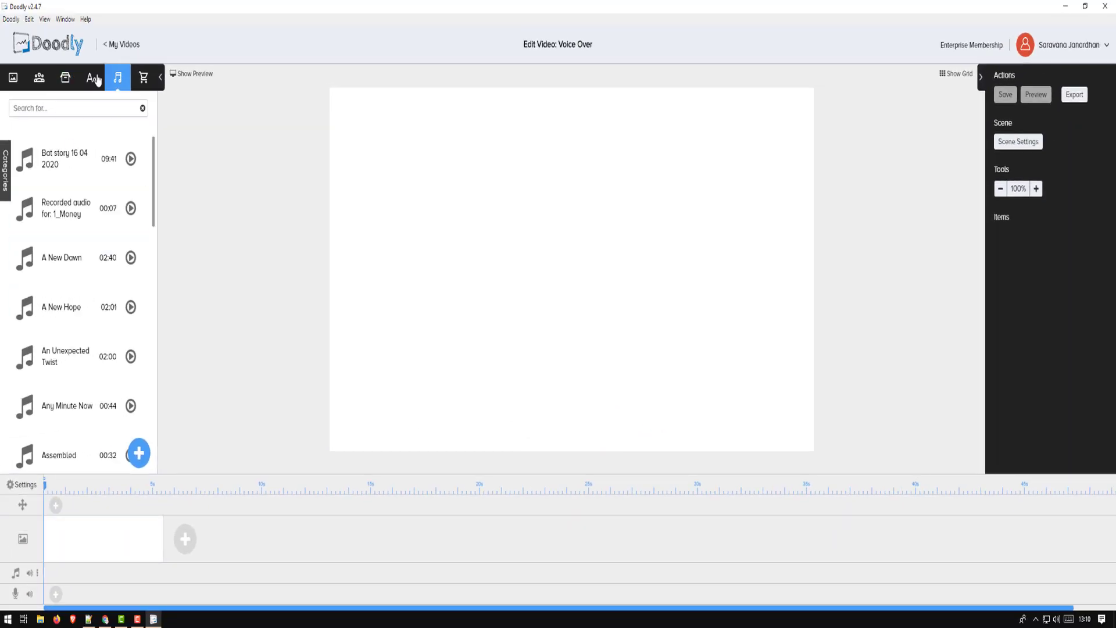
# Place the Bat story recording on the voice-over track and lower its volume to about 64%.
pyautogui.click(67, 158)
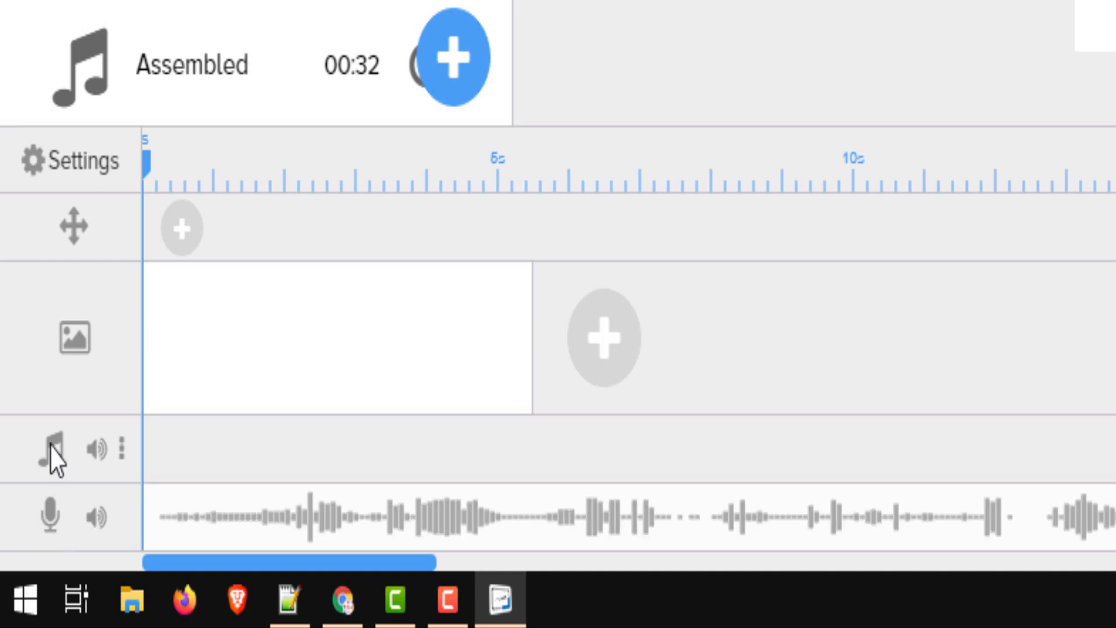
pyautogui.moveTo(55, 531)
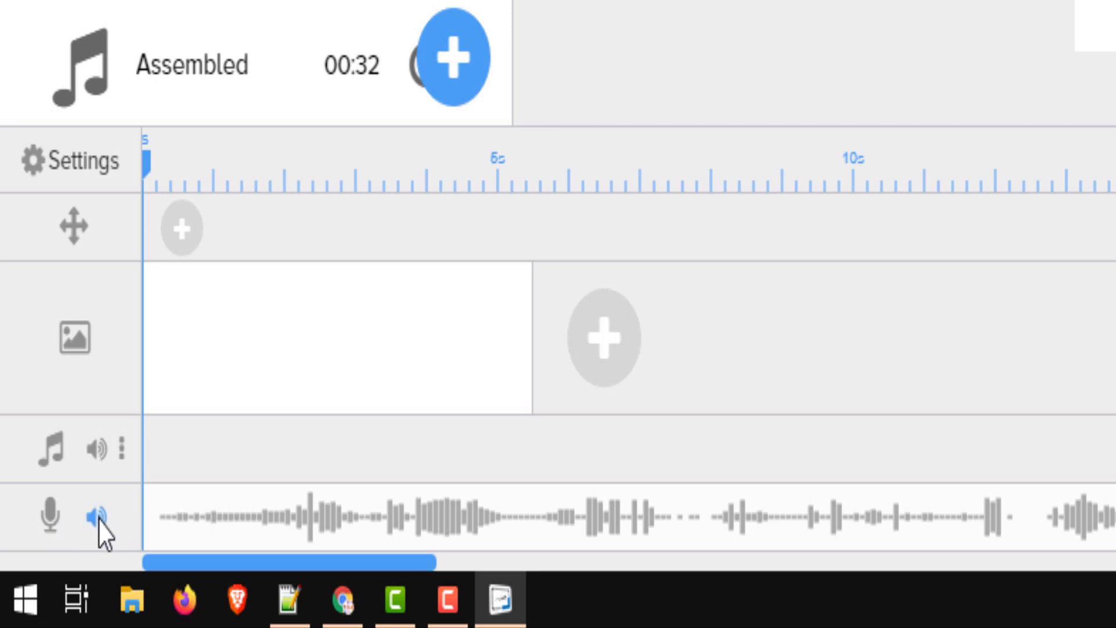
pyautogui.click(98, 514)
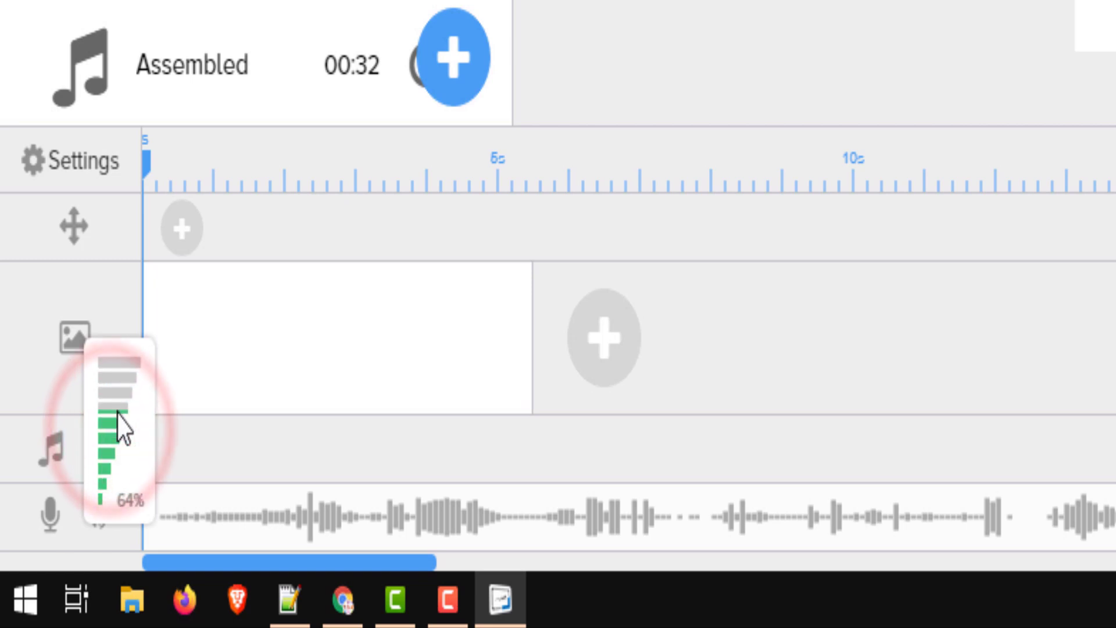
pyautogui.moveTo(203, 487)
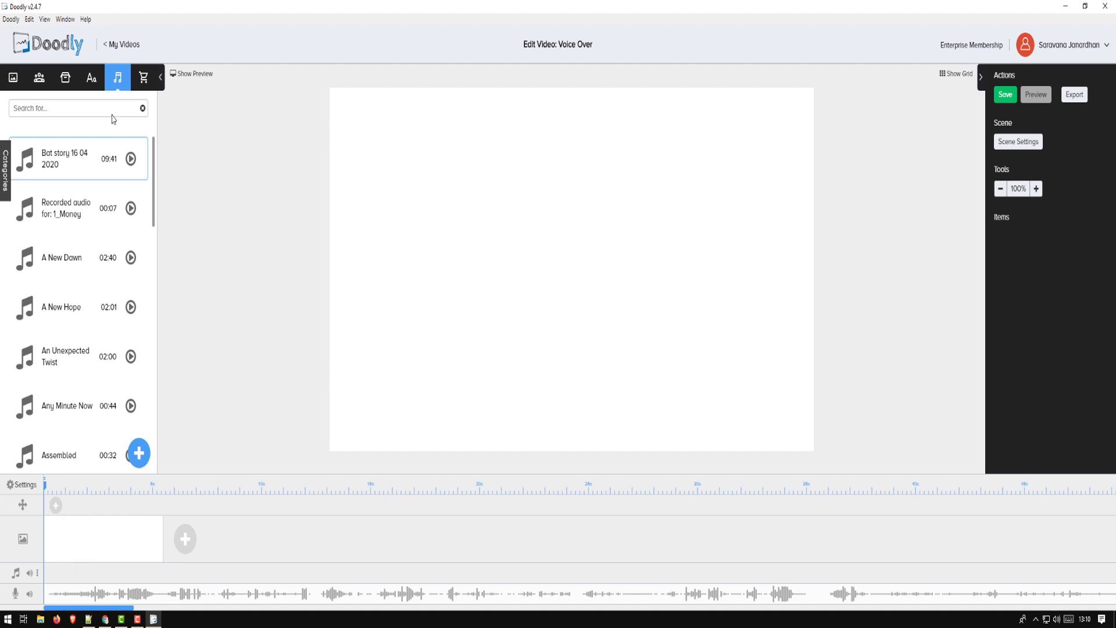
# Add a text item reading 'Hello' to the first scene.
pyautogui.click(90, 78)
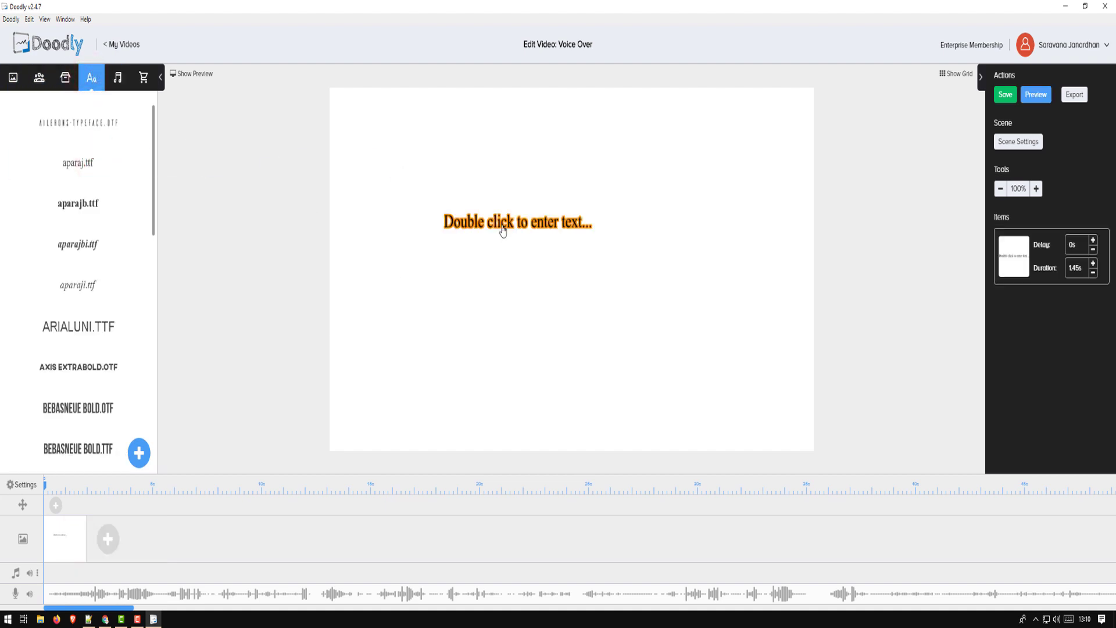
pyautogui.doubleClick(517, 221)
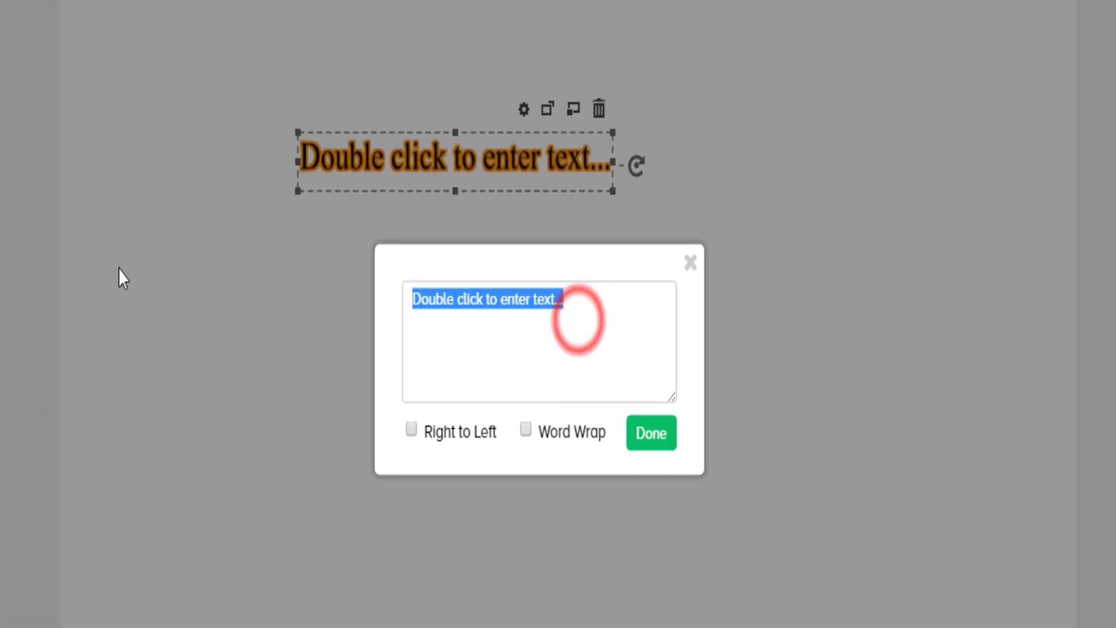
pyautogui.write('Hello')
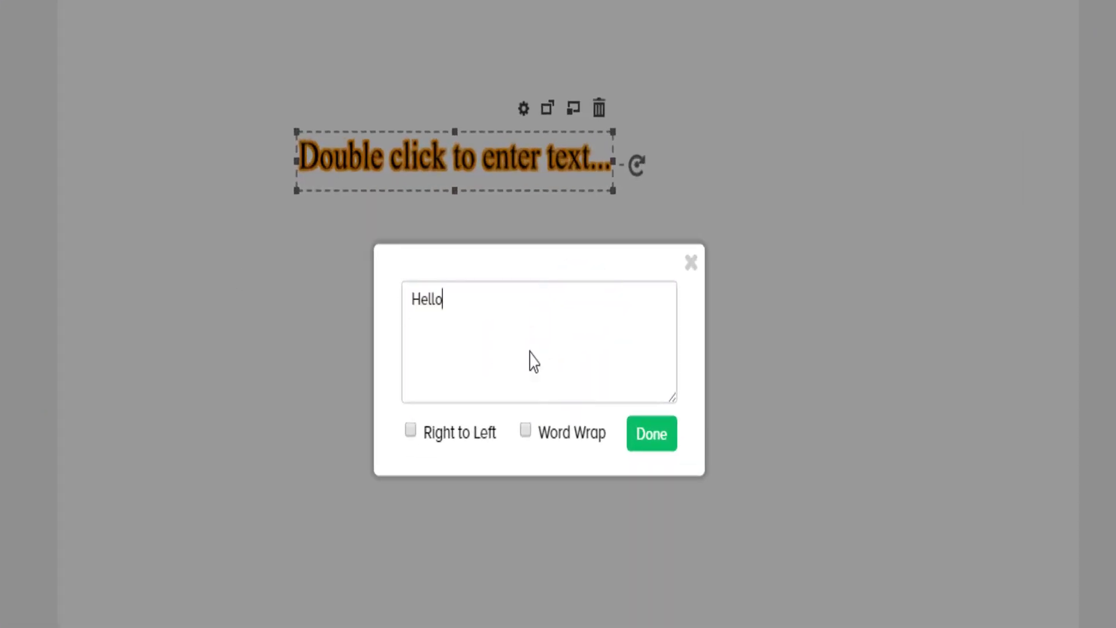
pyautogui.click(650, 433)
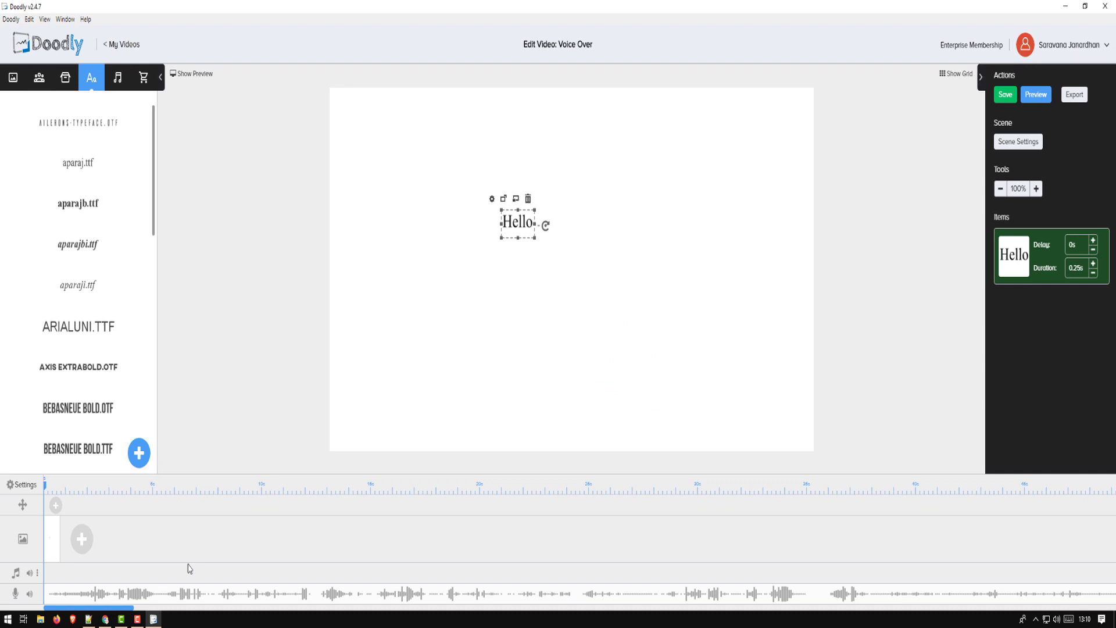
pyautogui.click(518, 223)
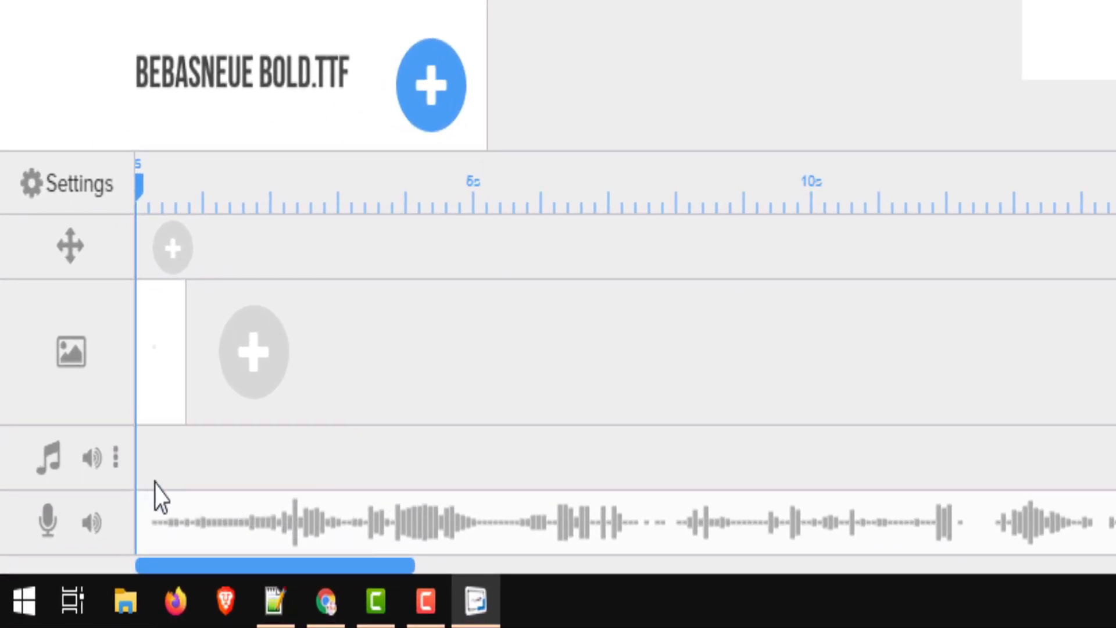
pyautogui.moveTo(278, 519)
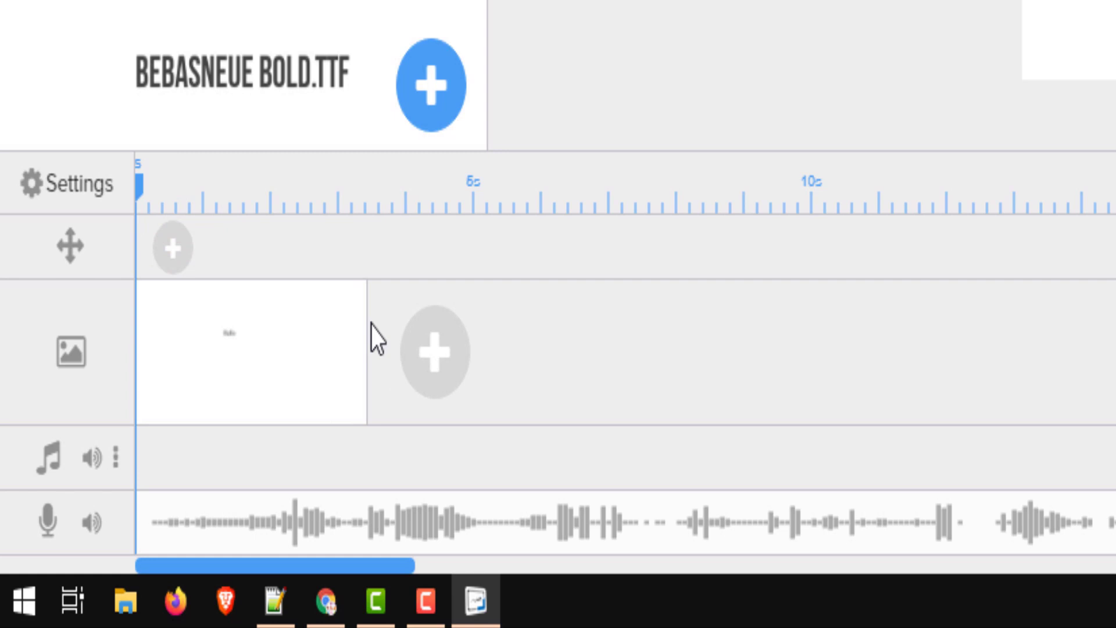
pyautogui.moveTo(217, 548)
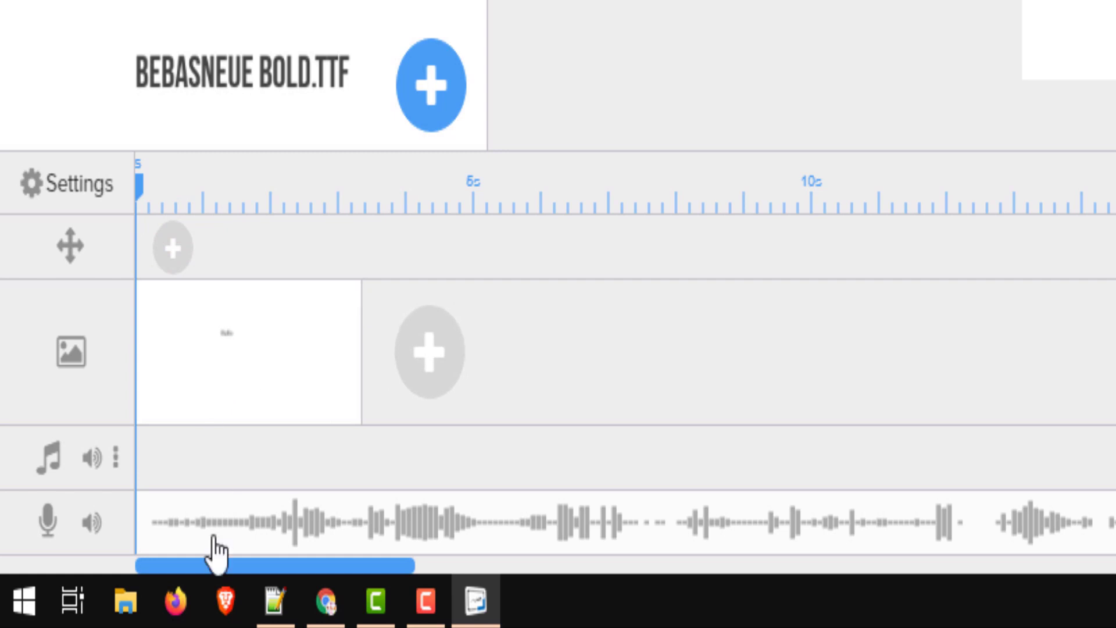
pyautogui.moveTo(212, 385)
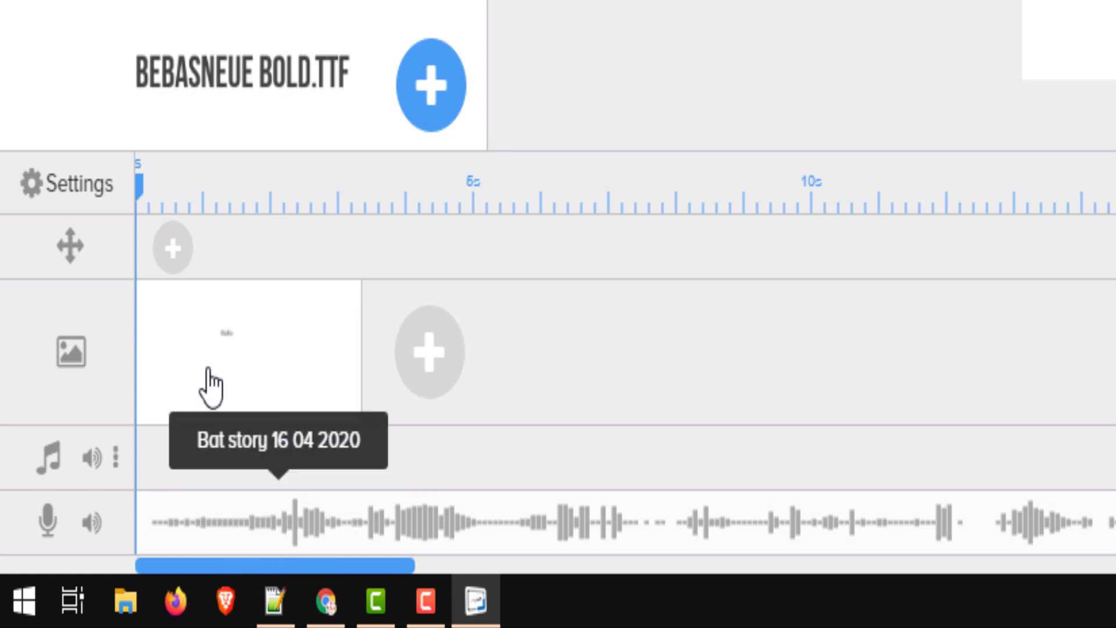
pyautogui.moveTo(339, 423)
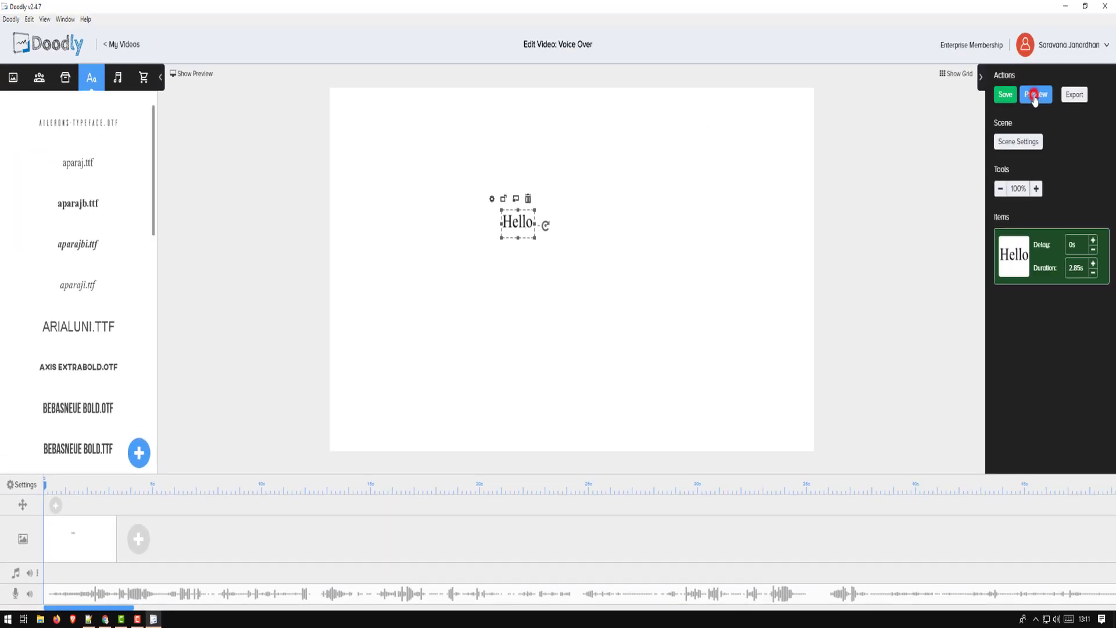
# Preview the Hello scene playing back, then close the preview window.
pyautogui.click(1036, 94)
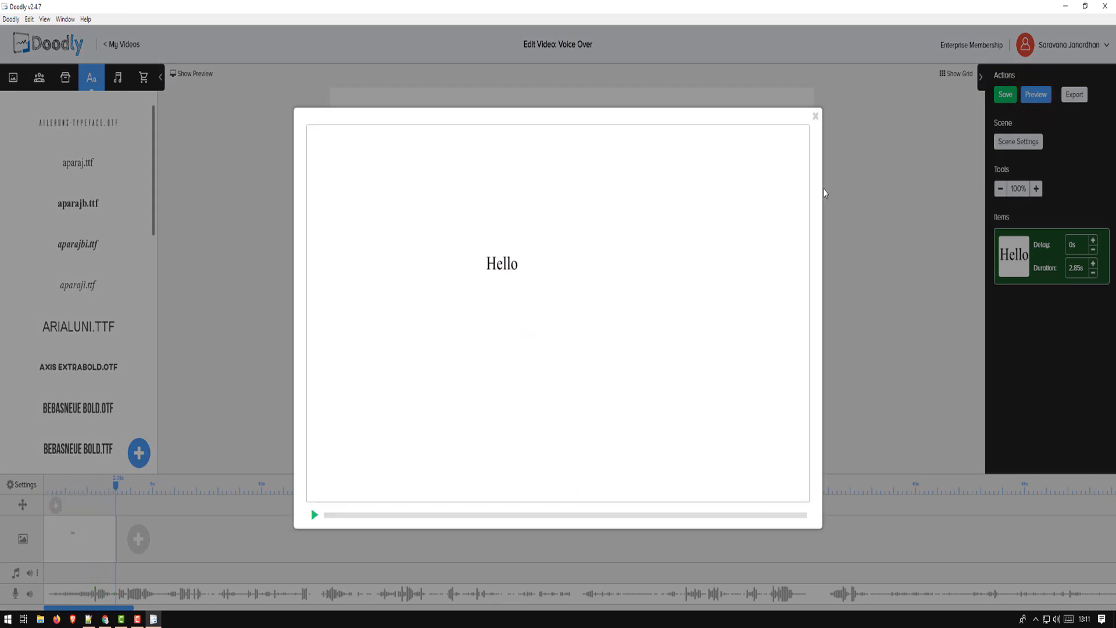
pyautogui.click(817, 115)
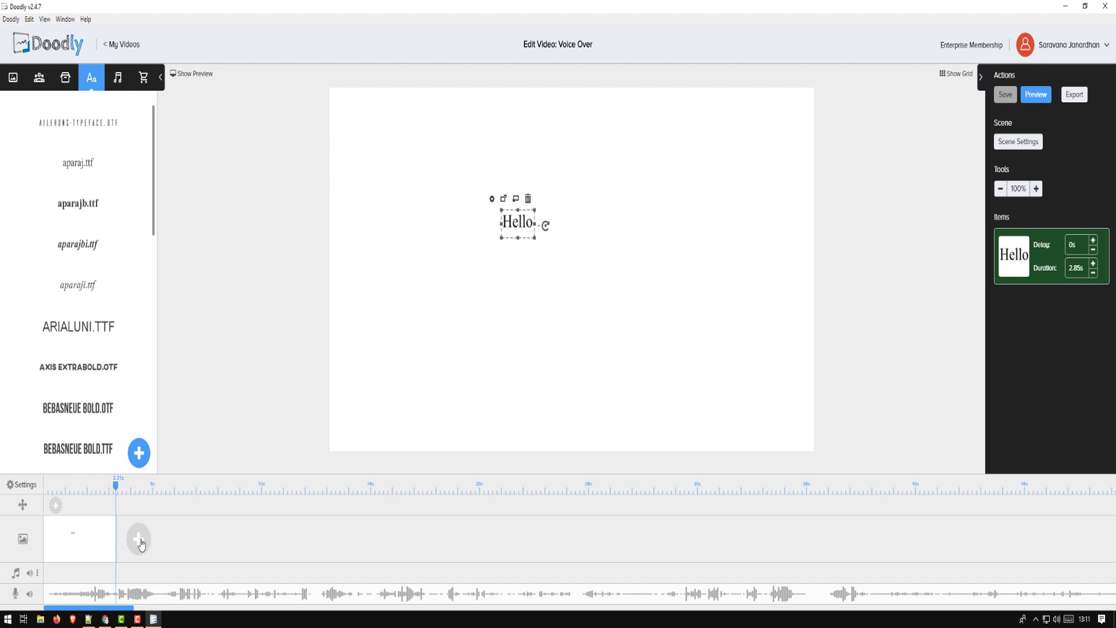
# Add a second scene with aparaj.ttf text reading 'What time is it now?'.
pyautogui.click(527, 199)
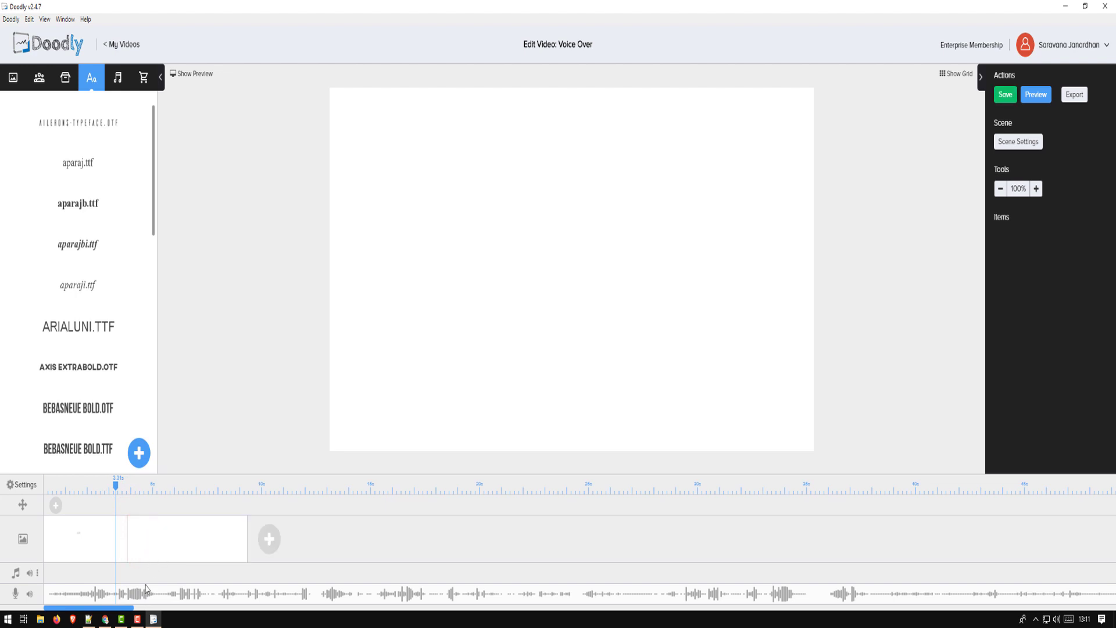
pyautogui.click(78, 163)
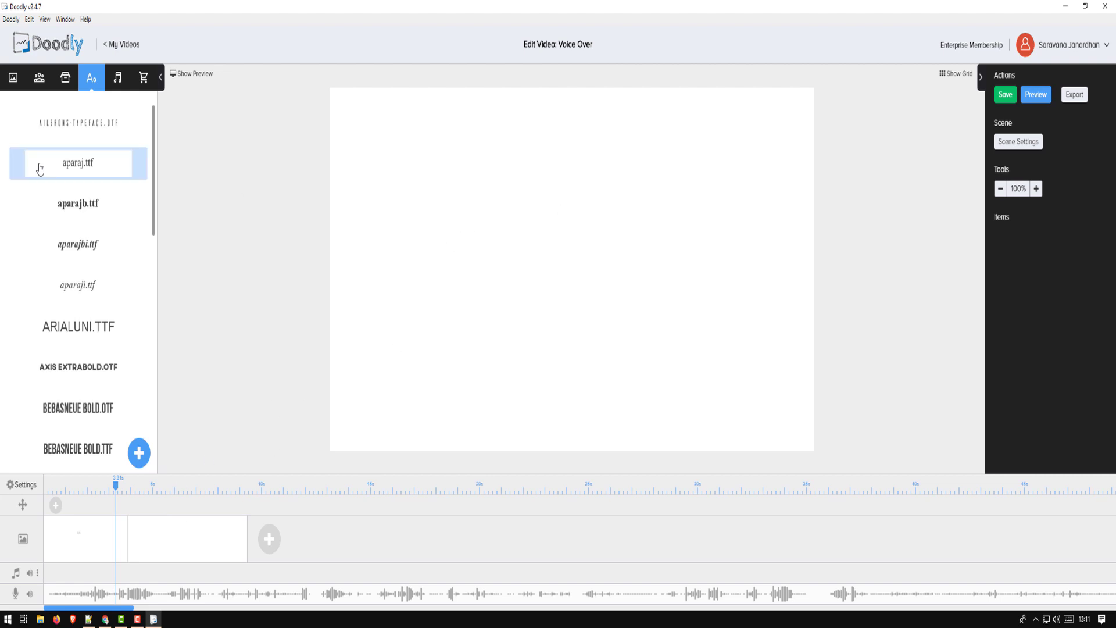
pyautogui.click(77, 163)
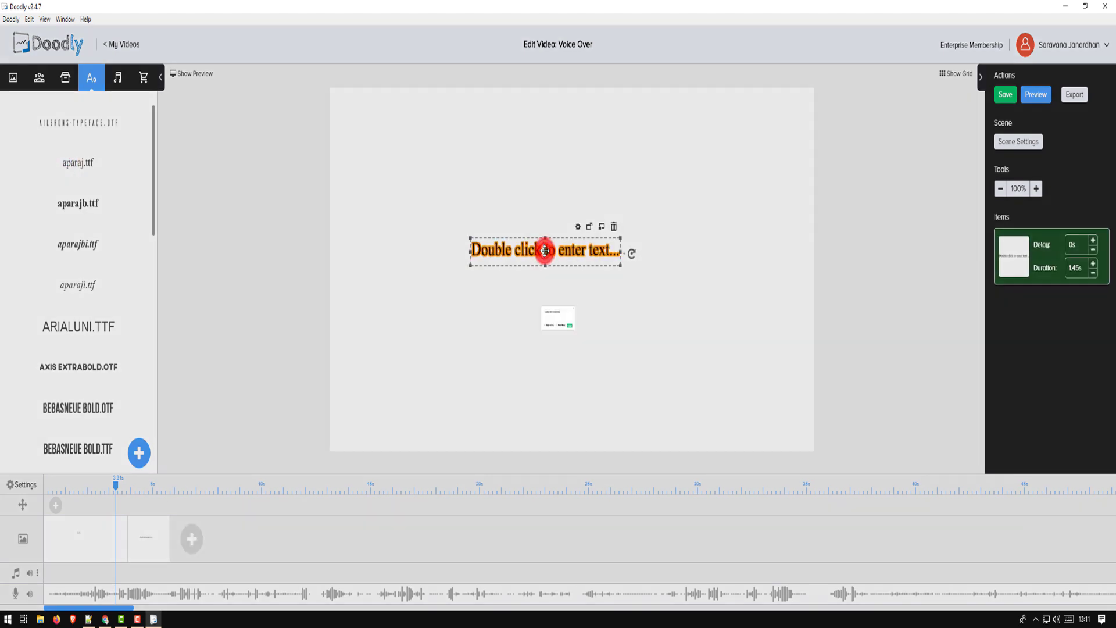
pyautogui.doubleClick(545, 249)
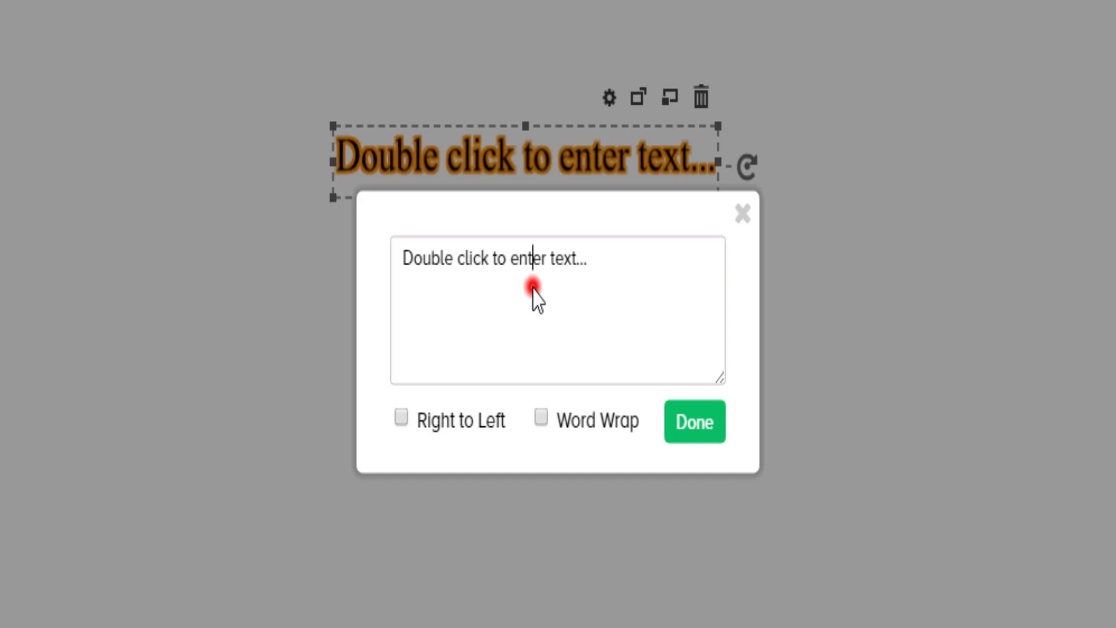
pyautogui.write('What time')
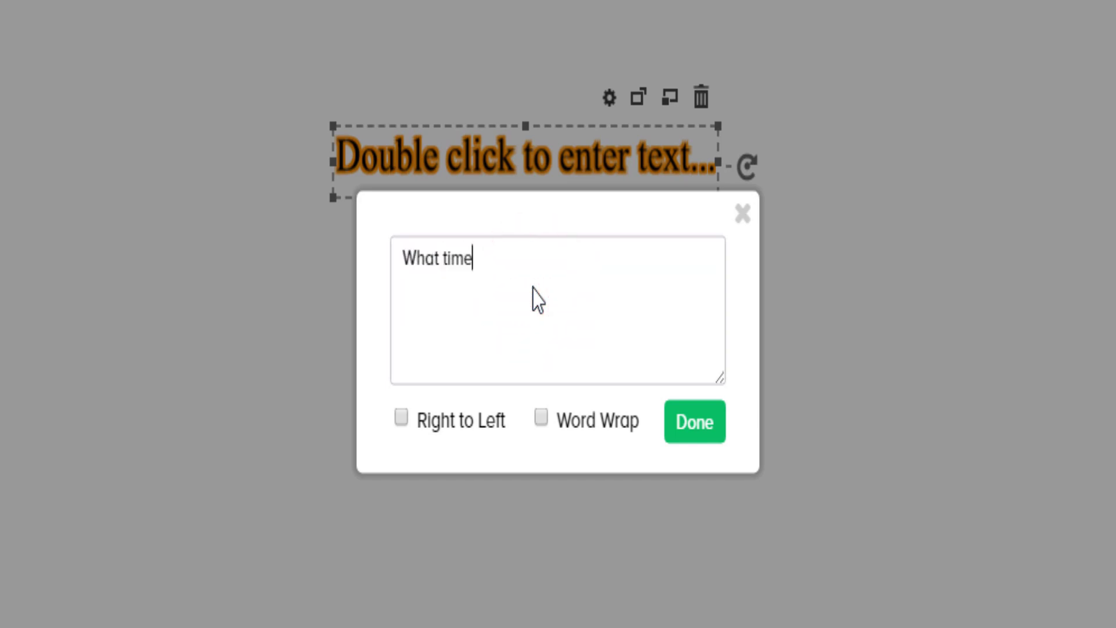
pyautogui.write('is it')
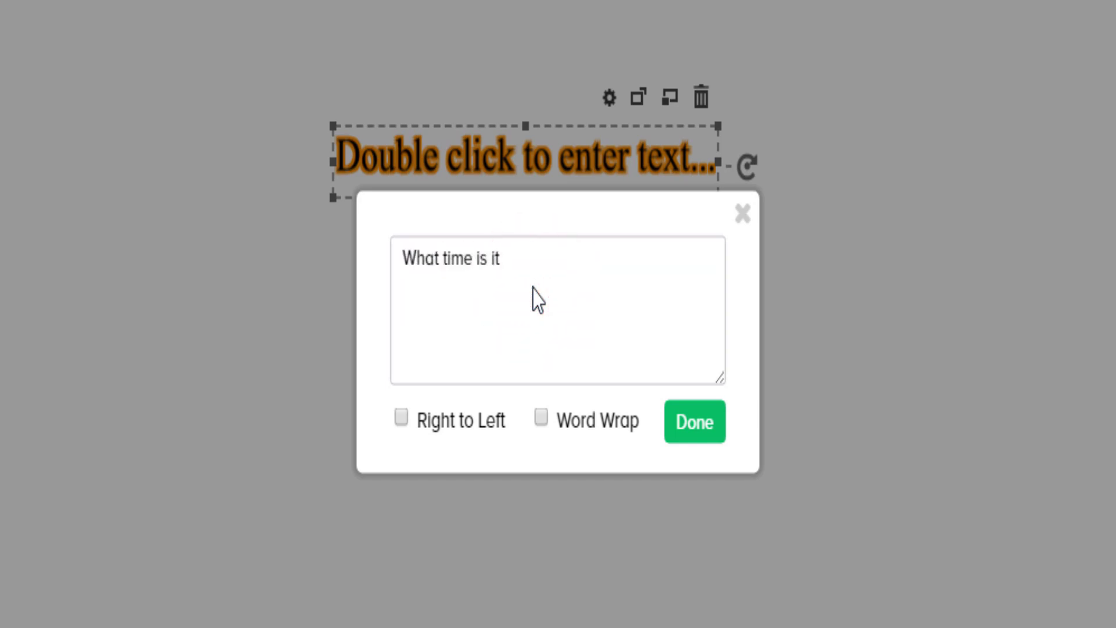
pyautogui.write('now?')
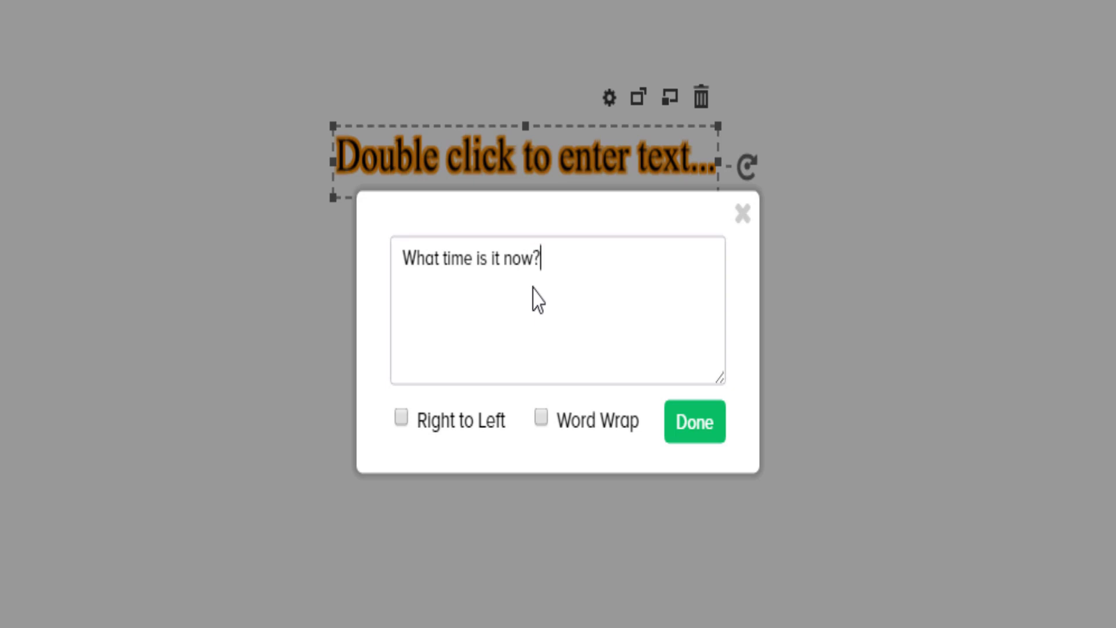
pyautogui.click(695, 421)
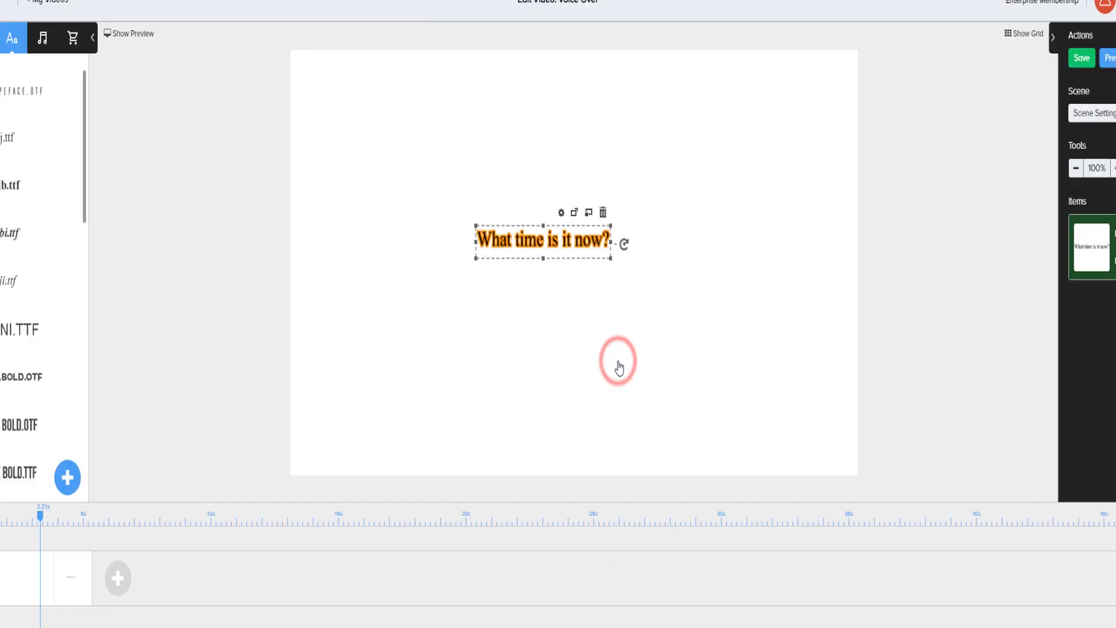
pyautogui.click(617, 362)
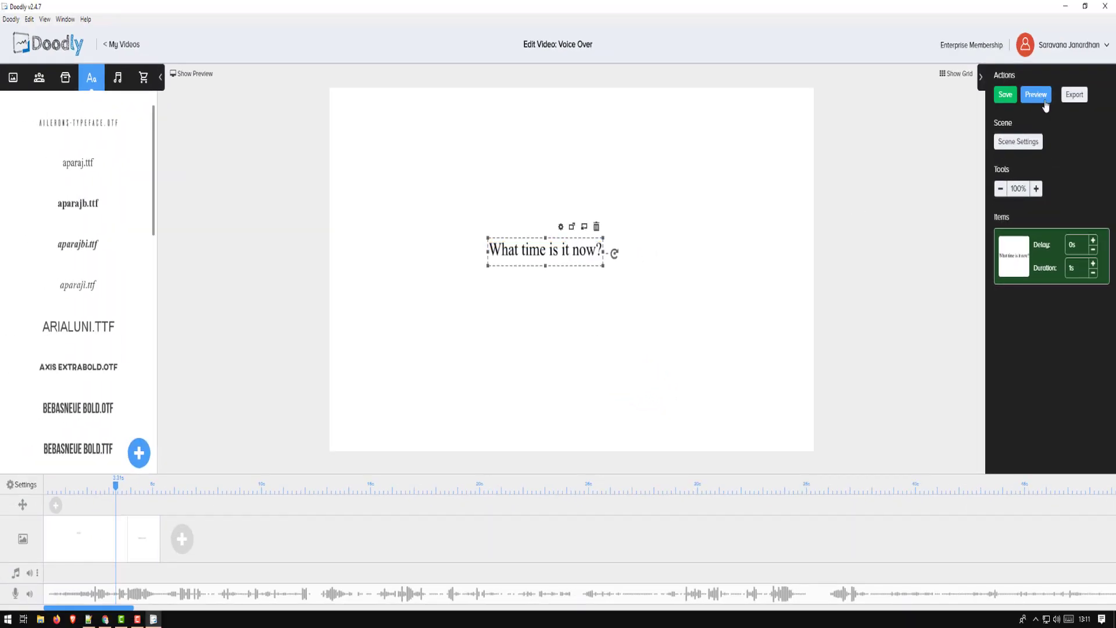
# Preview the question scene, add a third blank scene, and head back to My Videos.
pyautogui.click(1036, 94)
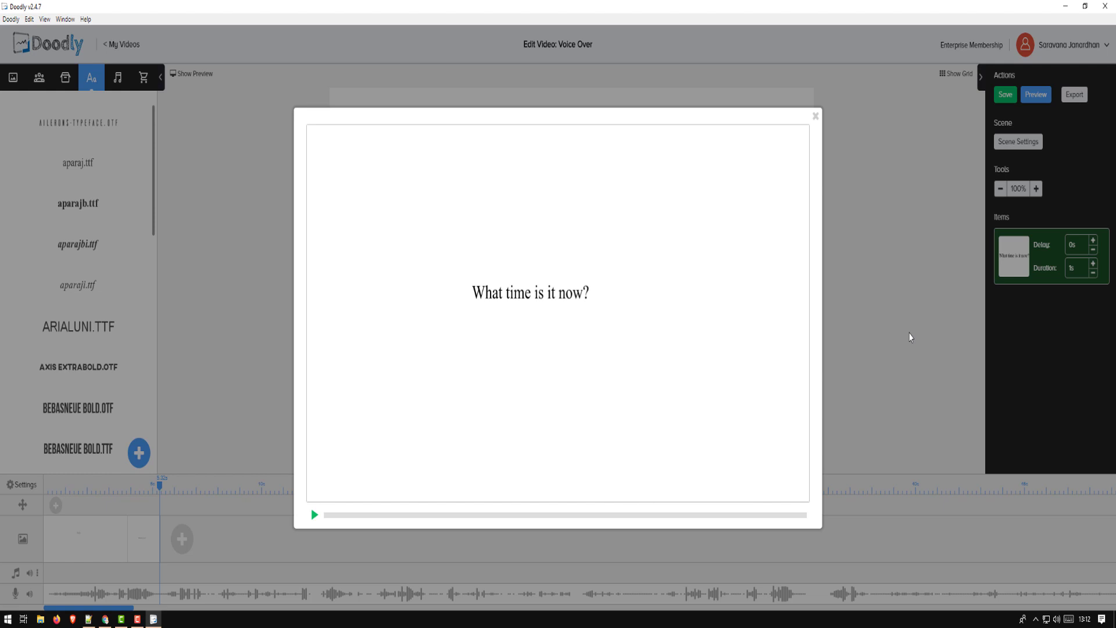
pyautogui.moveTo(823, 109)
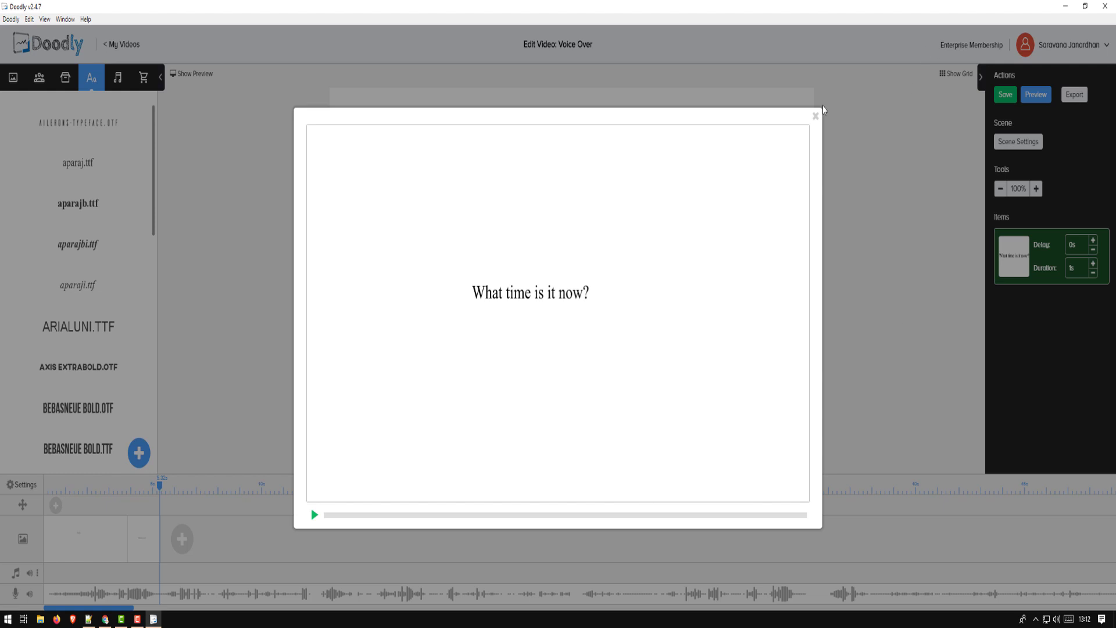
pyautogui.click(815, 115)
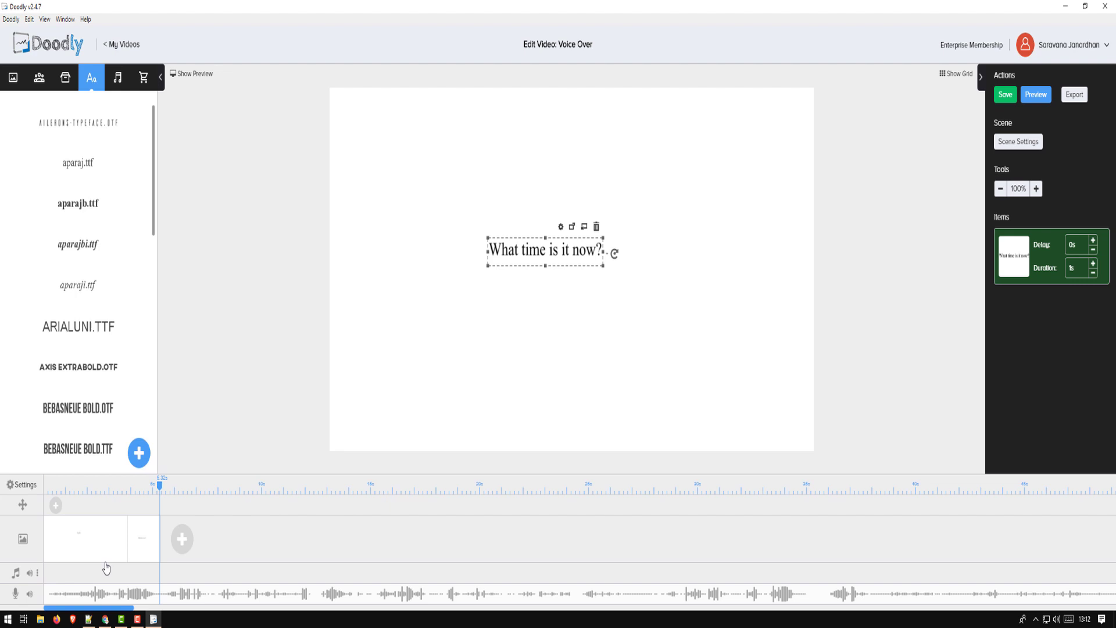
pyautogui.moveTo(524, 321)
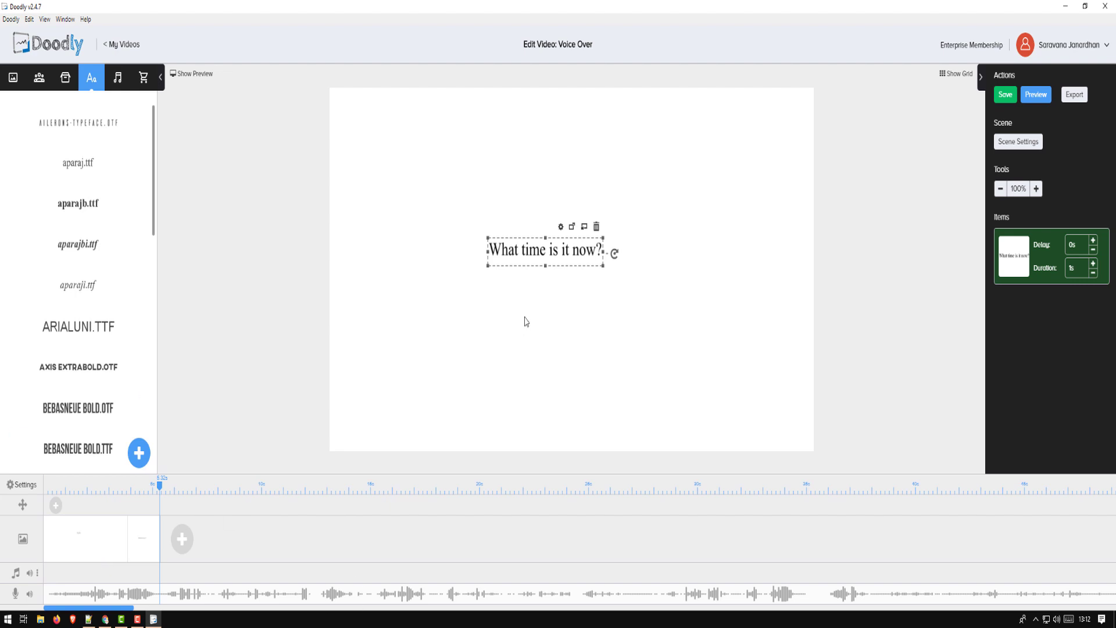
pyautogui.click(1005, 94)
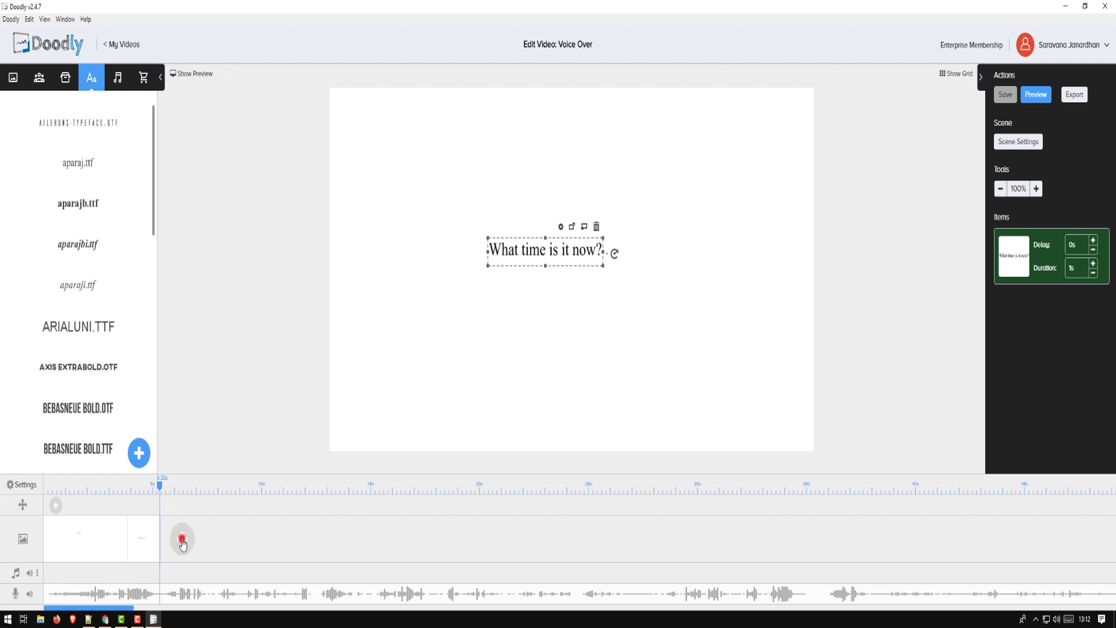
pyautogui.click(597, 226)
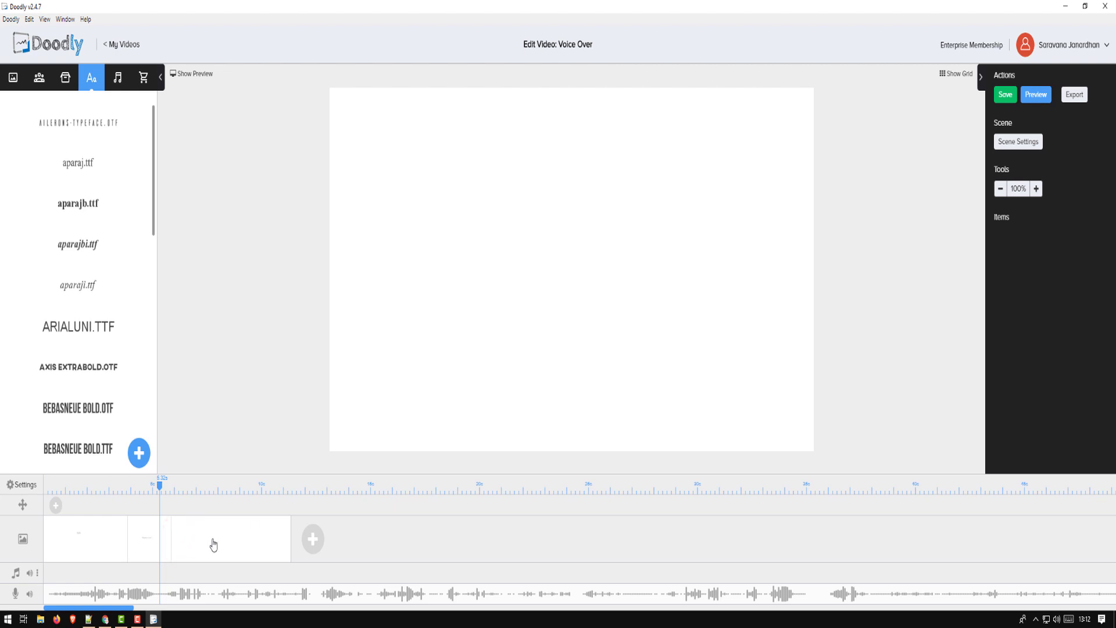
pyautogui.moveTo(39, 78)
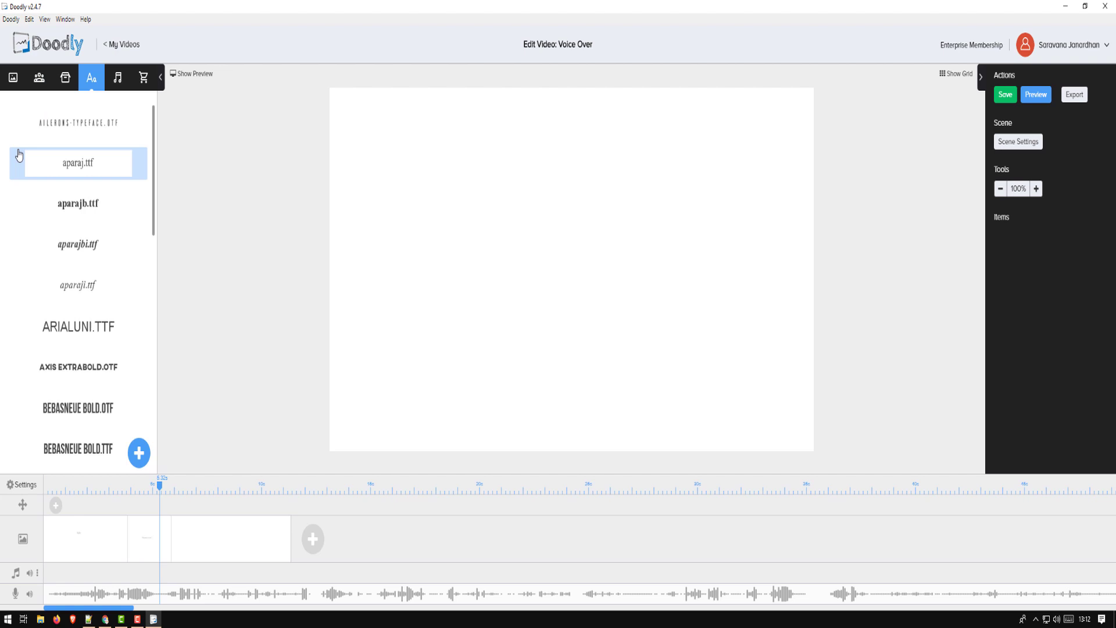
pyautogui.click(122, 43)
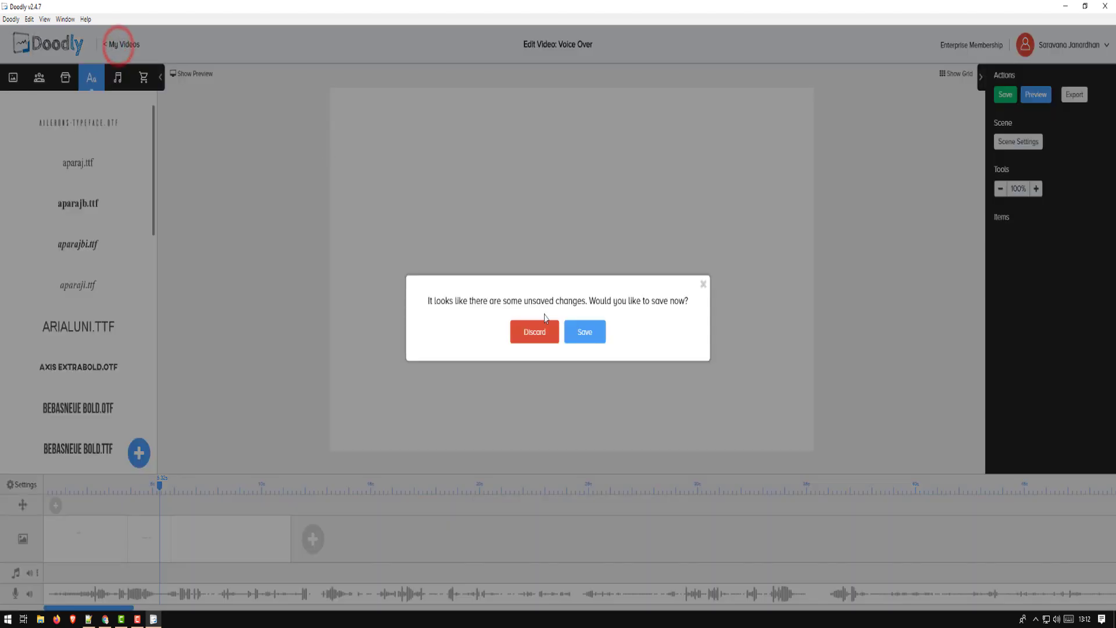
# Save the video, then create a new 1080p video titled 'Voice Over Redording'.
pyautogui.click(584, 332)
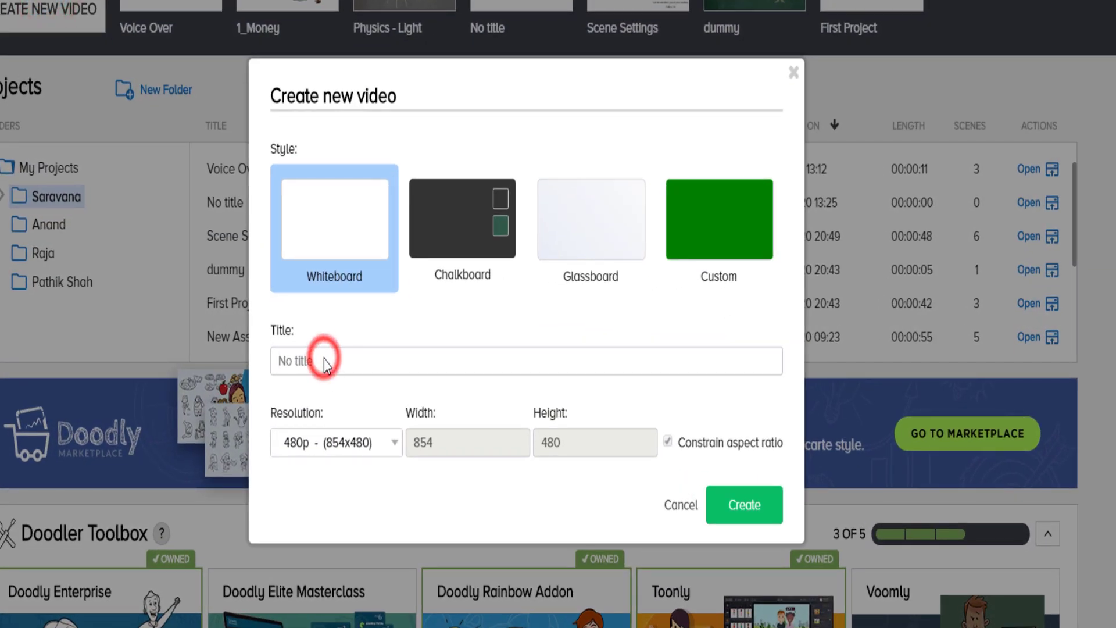
pyautogui.write('Voice Over')
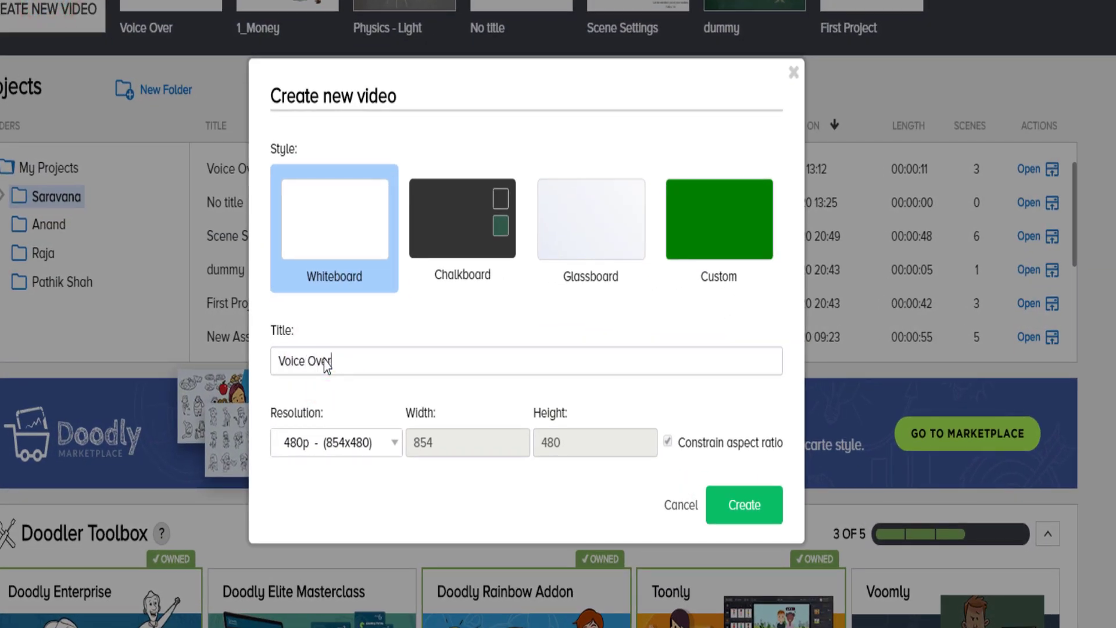
pyautogui.write('Redording')
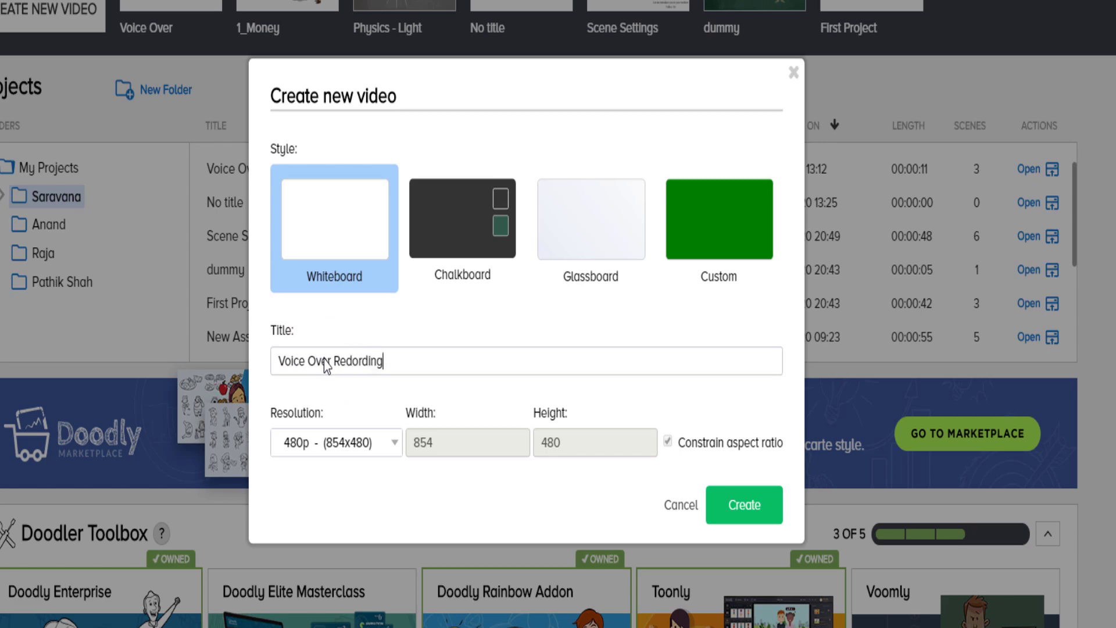
pyautogui.click(335, 441)
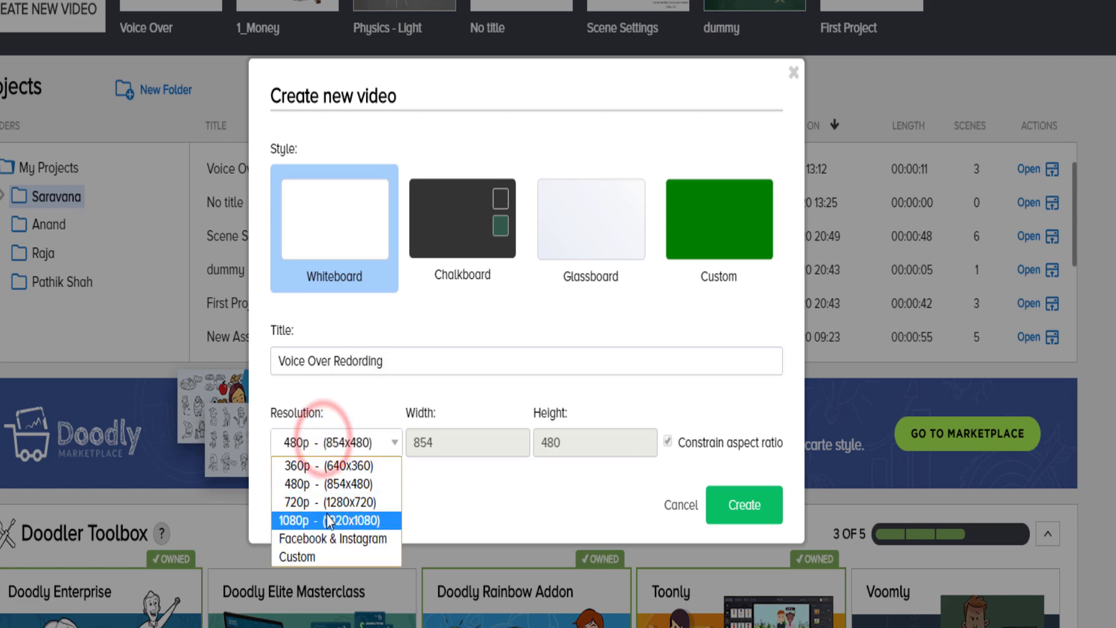
pyautogui.click(743, 505)
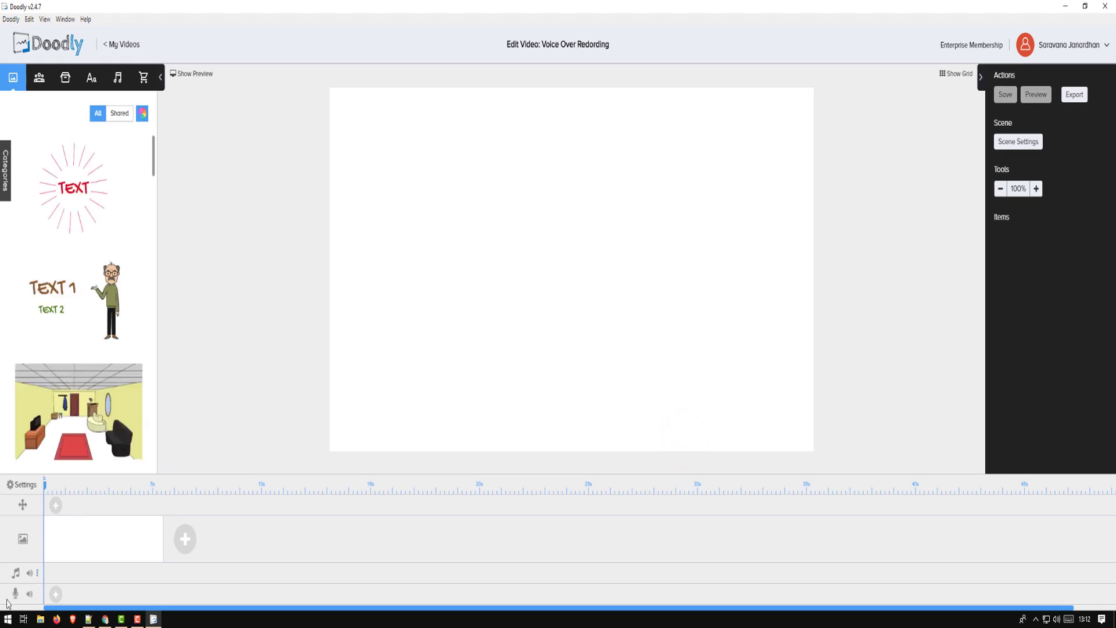
pyautogui.moveTo(112, 494)
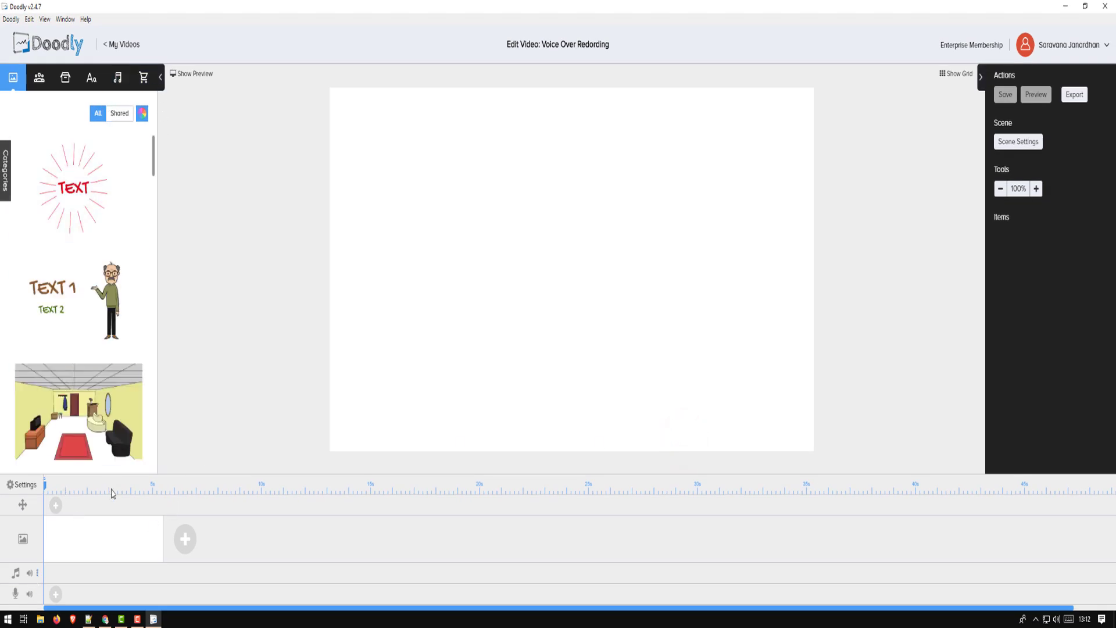
pyautogui.moveTo(104, 553)
pyautogui.write('H')
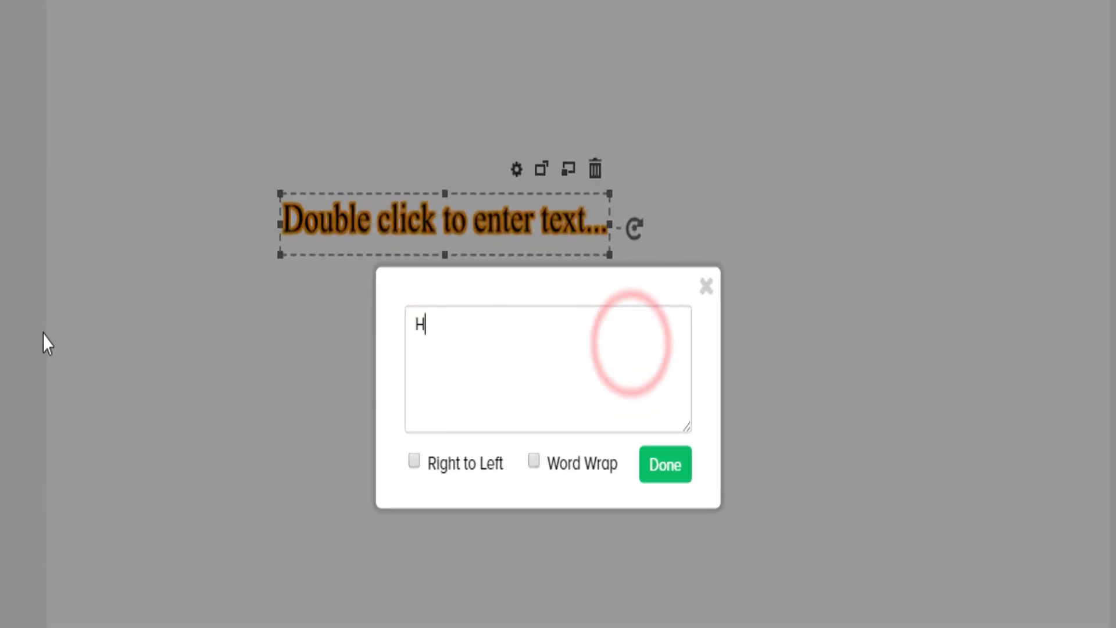
# Enter 'Hello Guys' / 'Welcome to Doodly' as the scene text with Word Wrap on and confirm.
pyautogui.write('ello Guys')
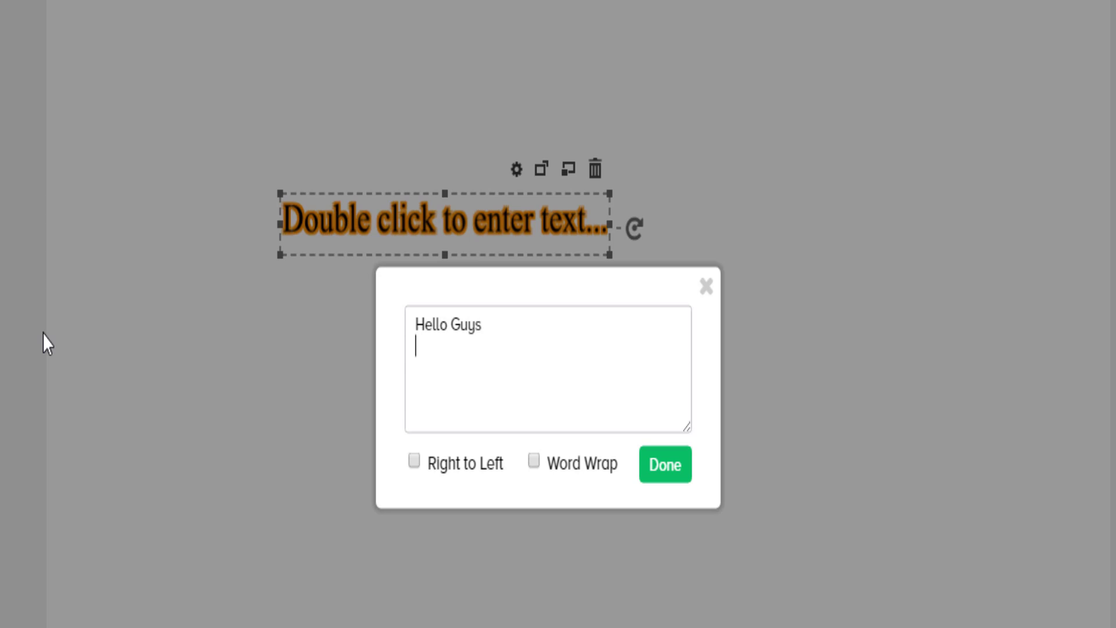
pyautogui.write('Welcome to')
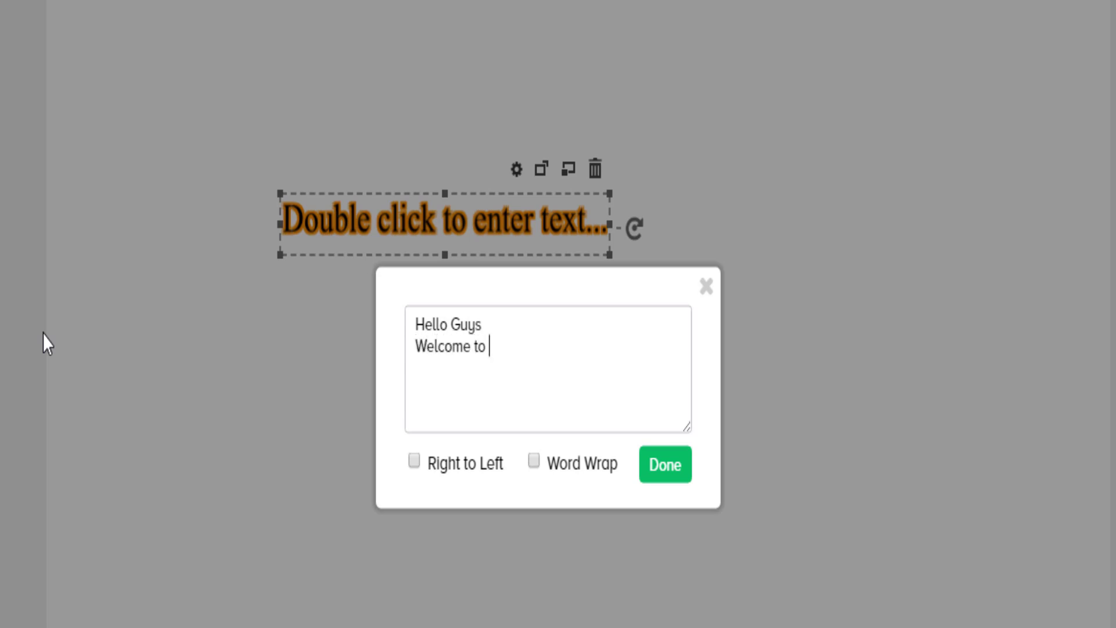
pyautogui.write('Doodly')
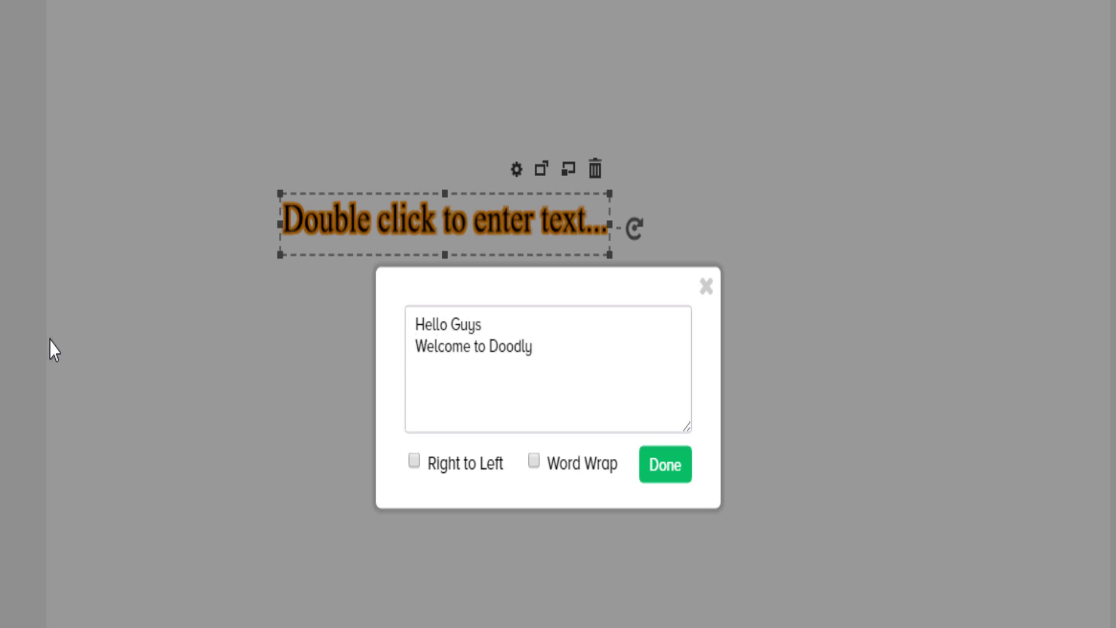
pyautogui.click(534, 462)
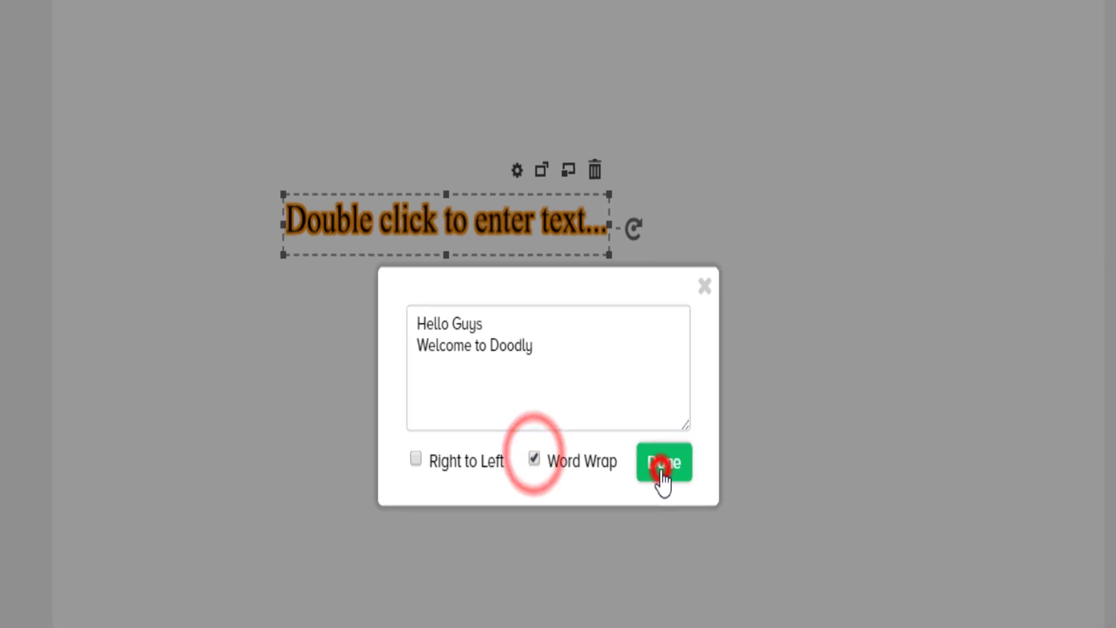
pyautogui.click(663, 462)
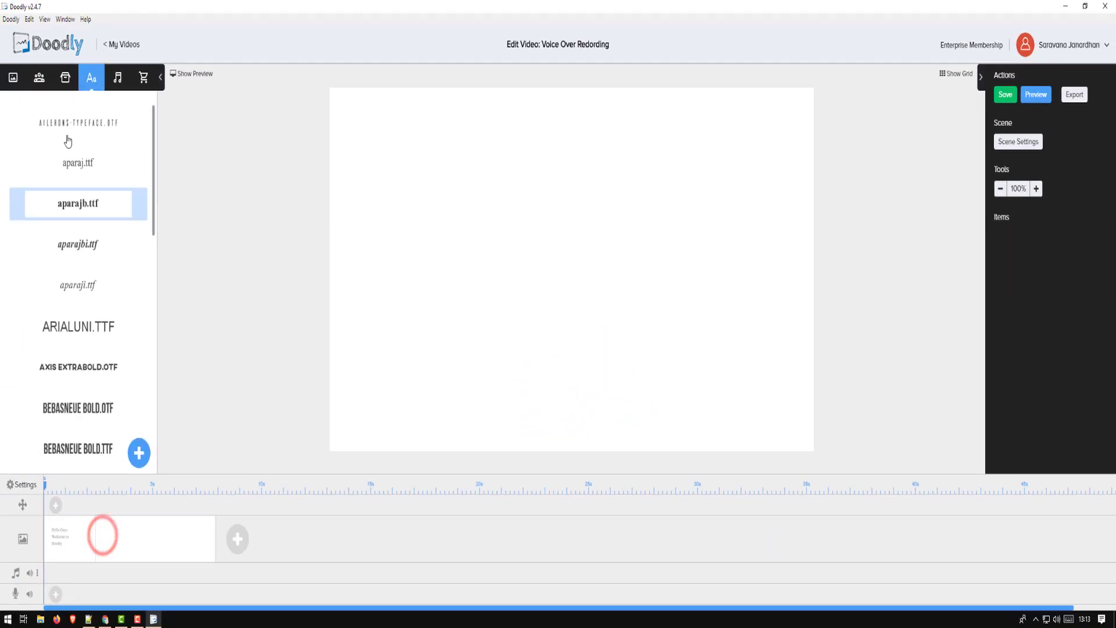
# Add a text item and replace its placeholder with 'Why this Kolavari D'.
pyautogui.click(76, 204)
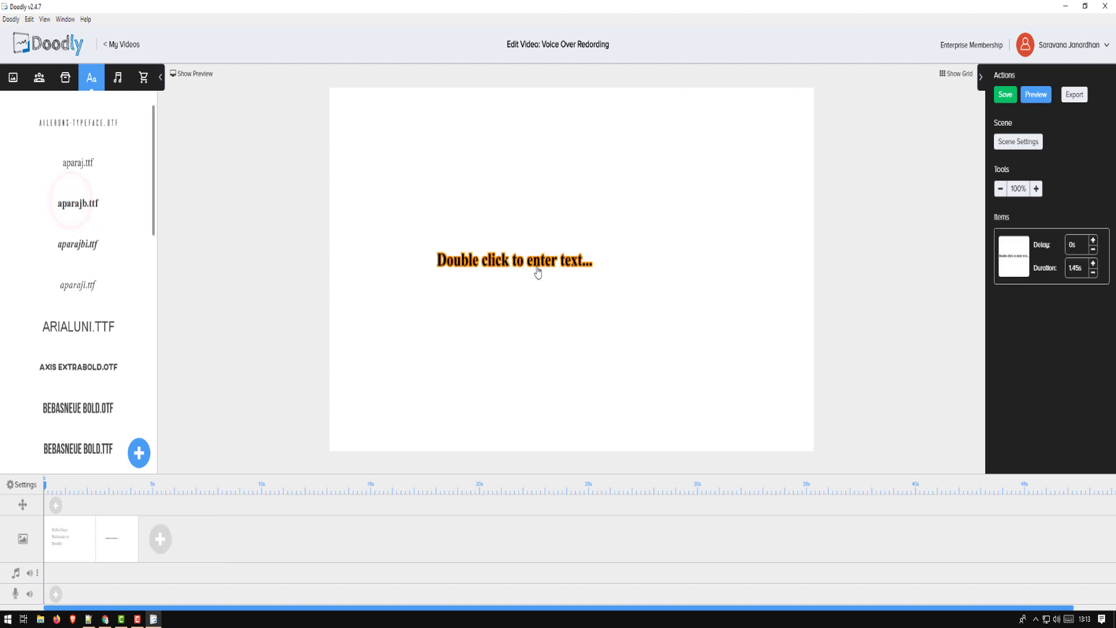
pyautogui.doubleClick(513, 260)
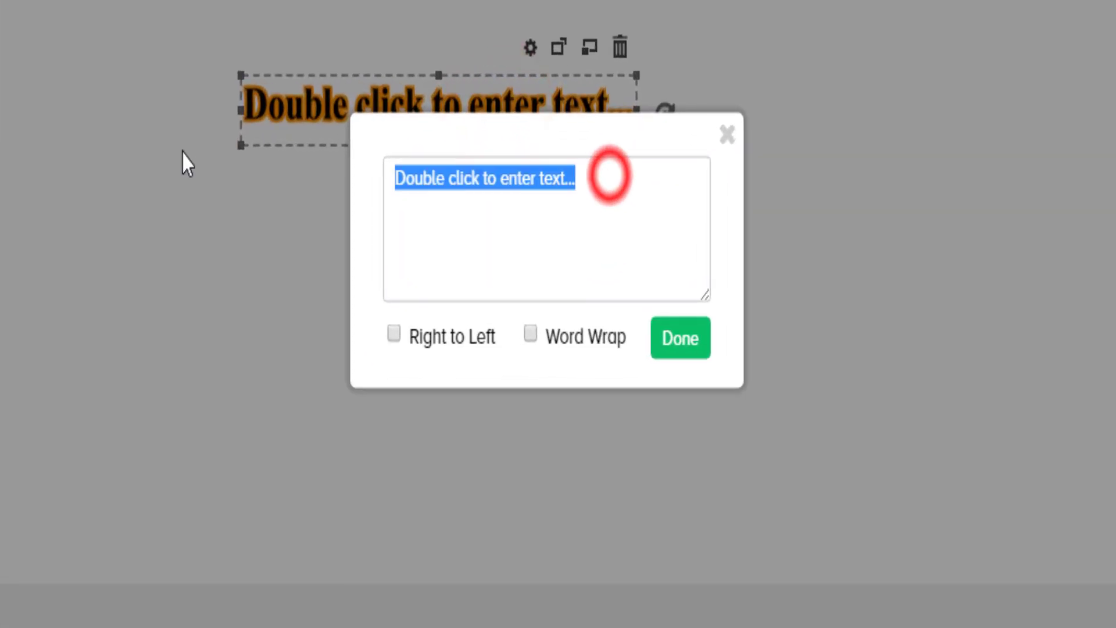
pyautogui.write('Why this K')
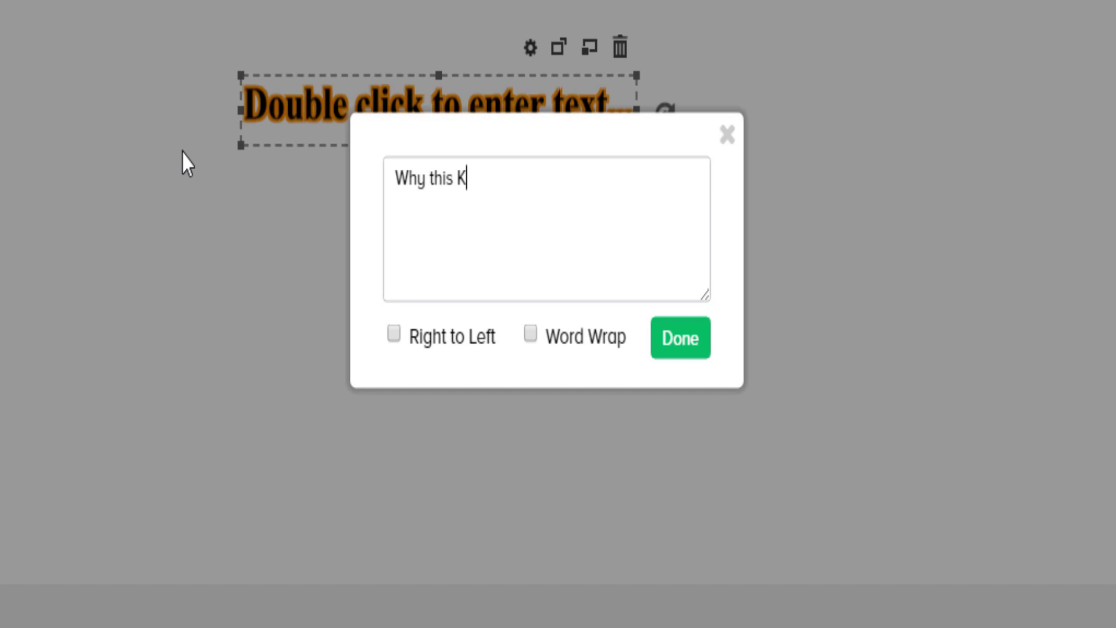
pyautogui.write('olavari D')
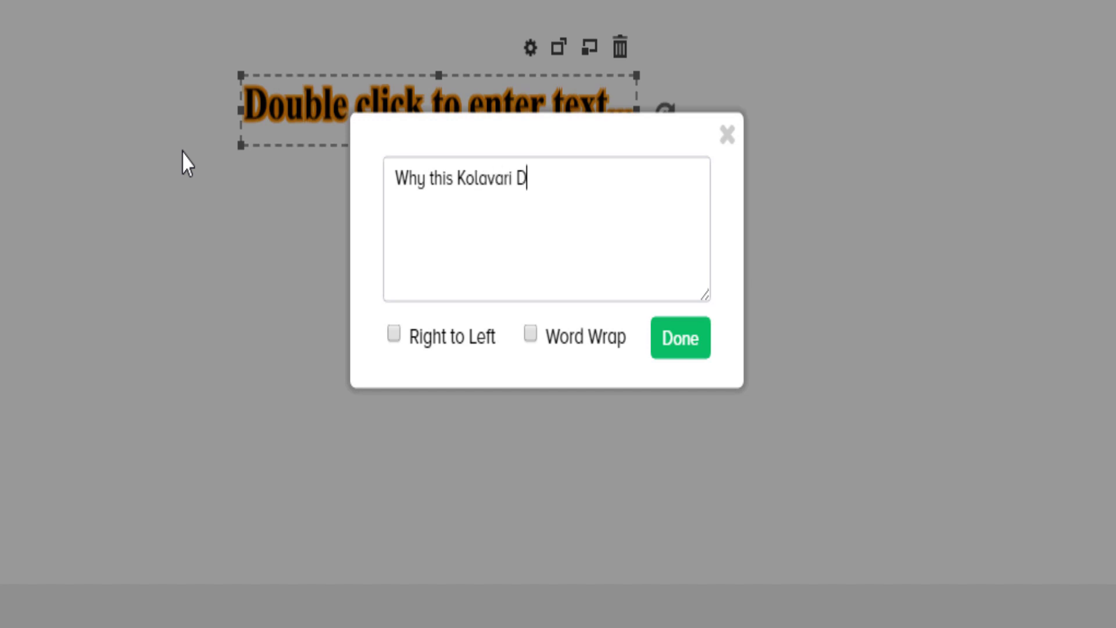
pyautogui.click(679, 337)
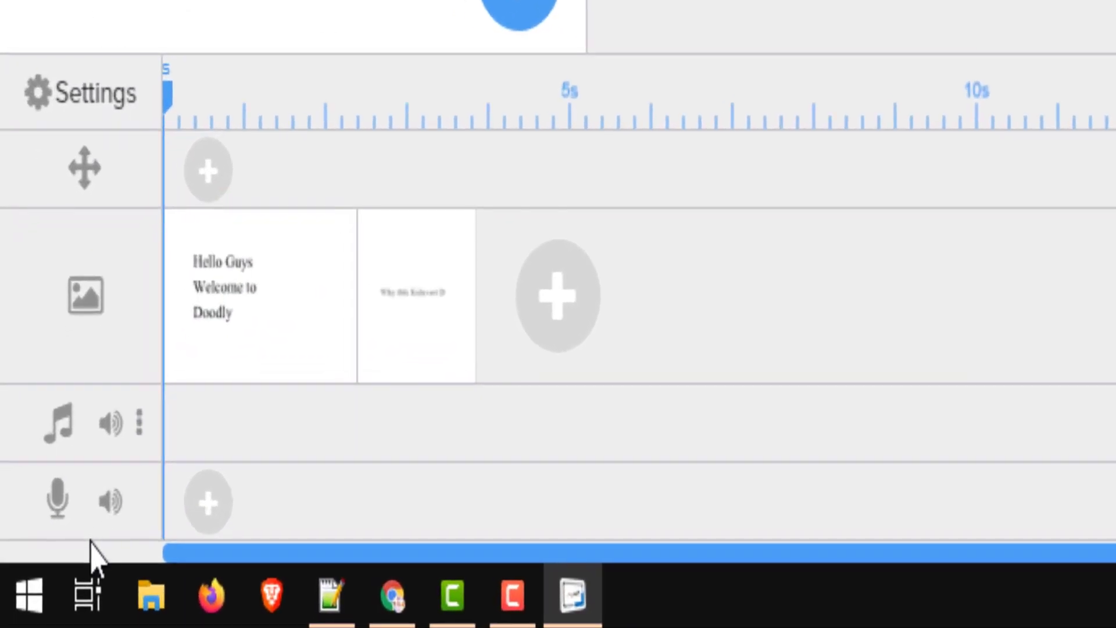
pyautogui.moveTo(68, 496)
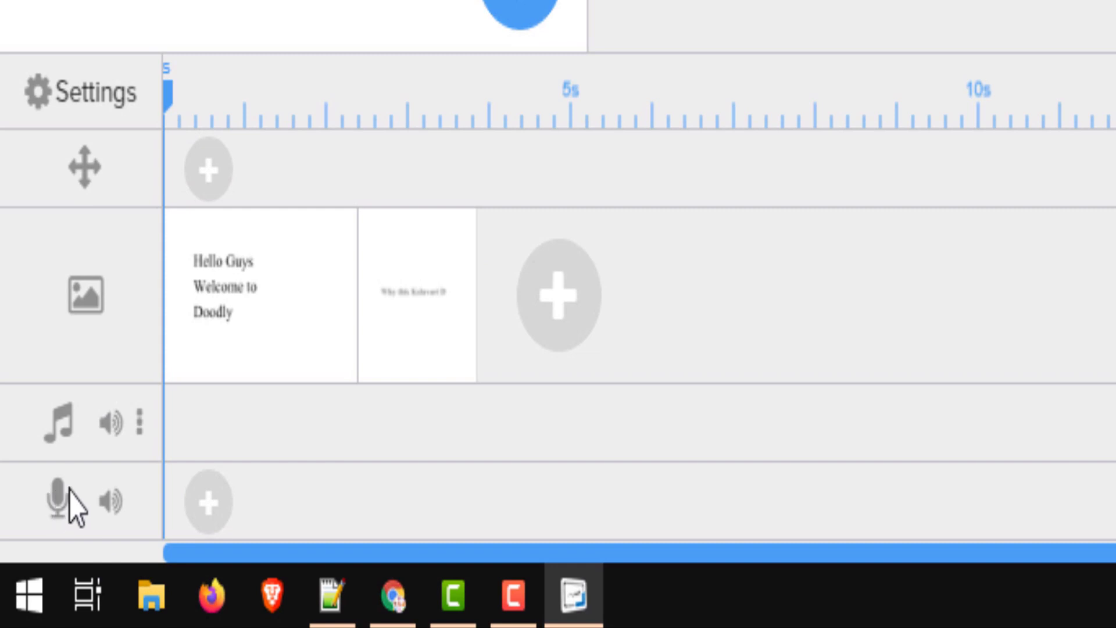
pyautogui.moveTo(208, 503)
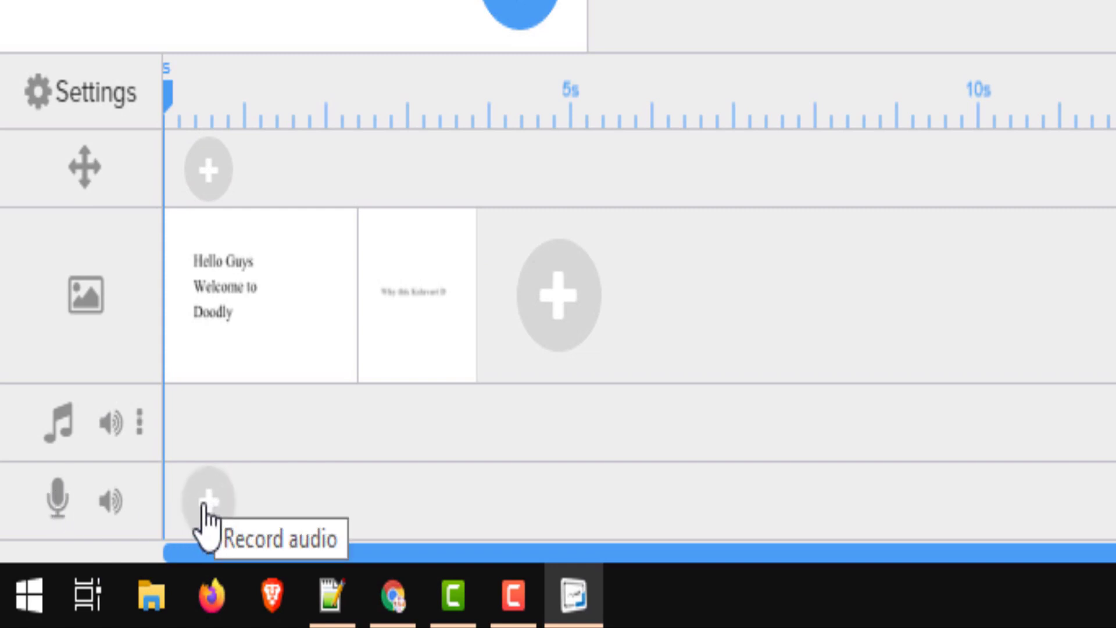
# Record a spoken narration clip onto the microphone voice-over track.
pyautogui.click(208, 500)
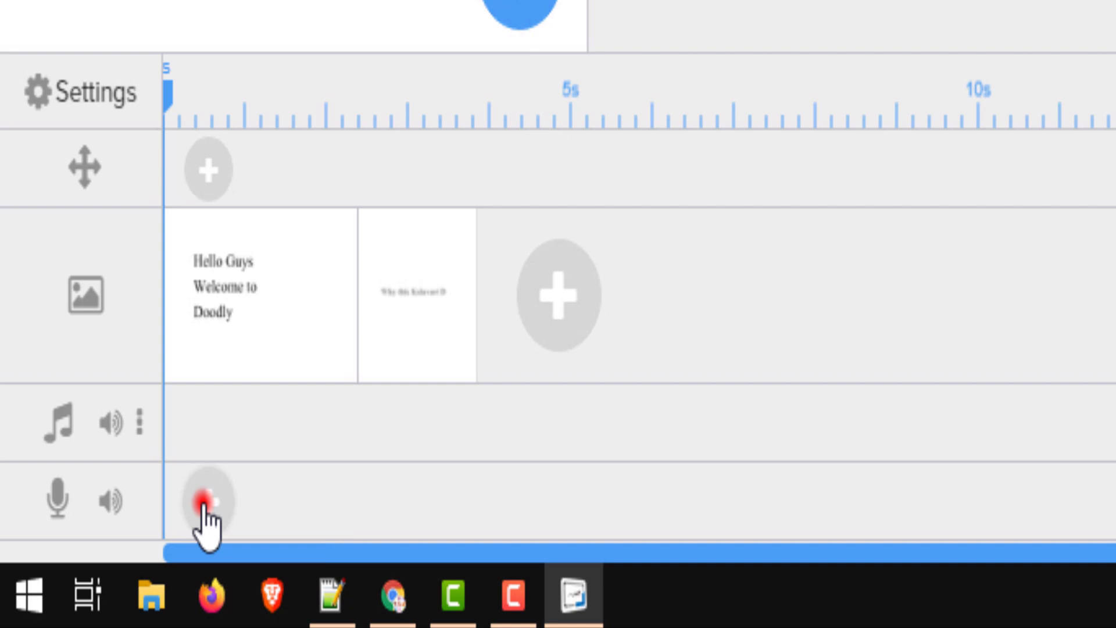
pyautogui.click(207, 500)
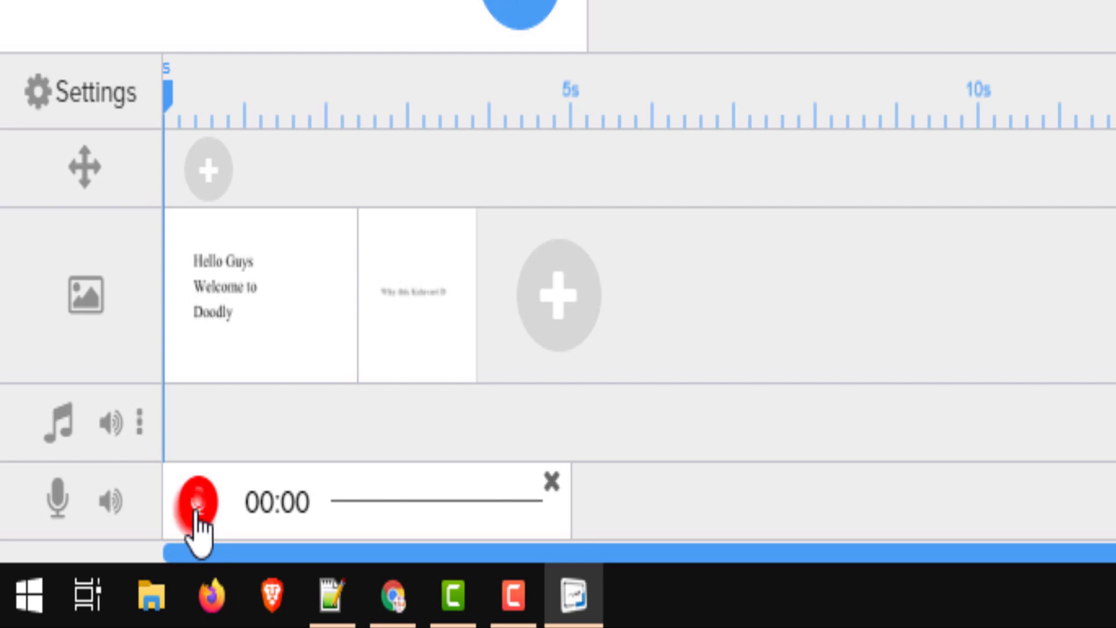
pyautogui.click(199, 503)
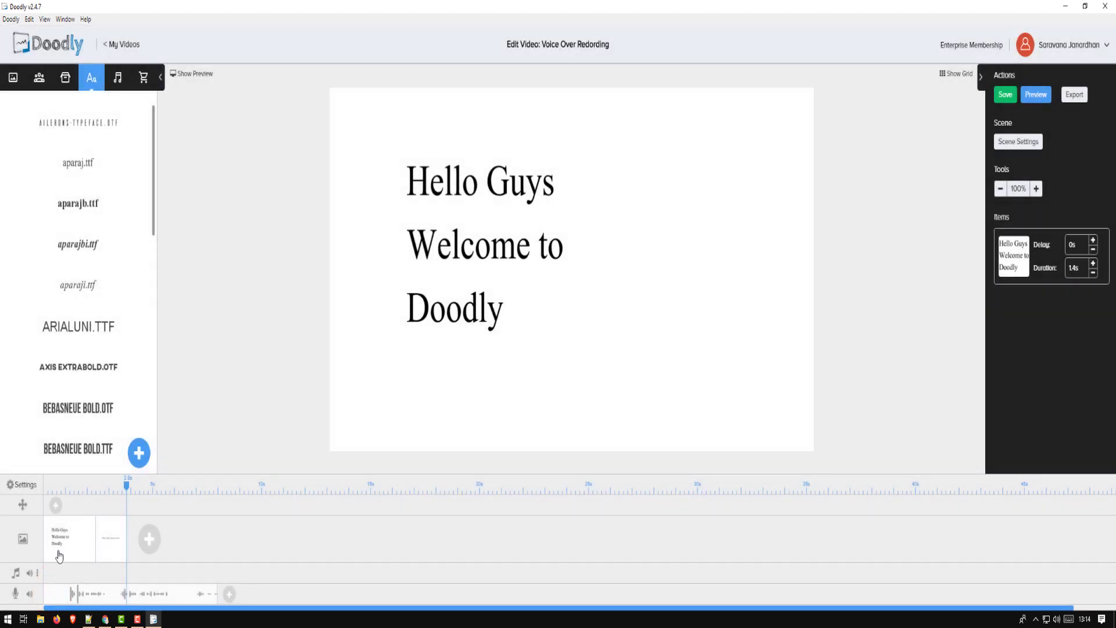
pyautogui.moveTo(56, 560)
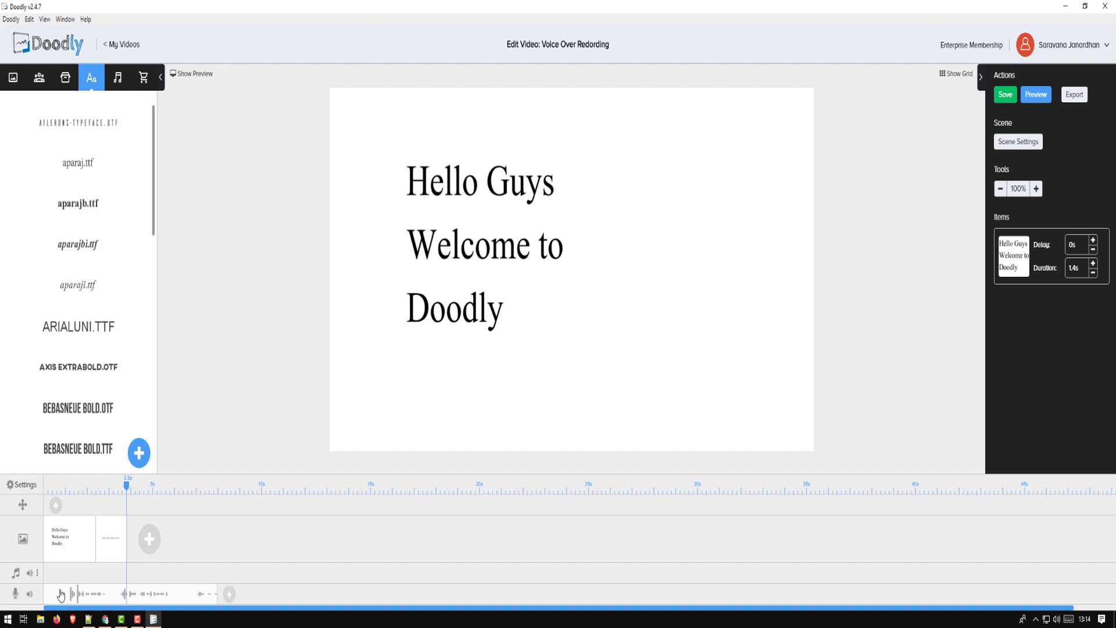
pyautogui.moveTo(61, 594)
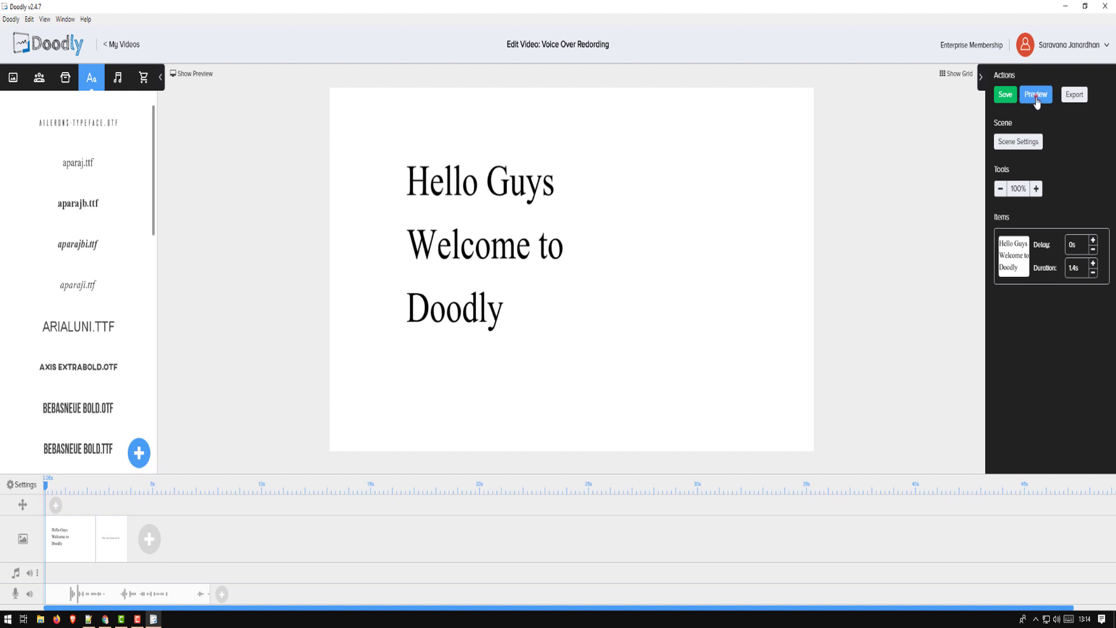
pyautogui.click(1036, 94)
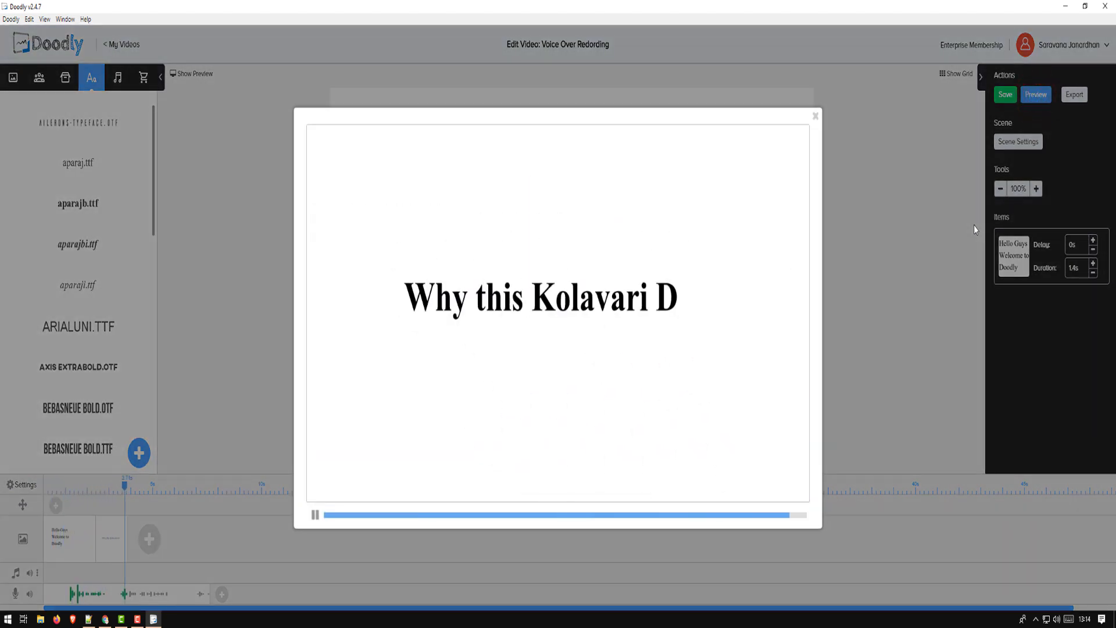
pyautogui.click(315, 516)
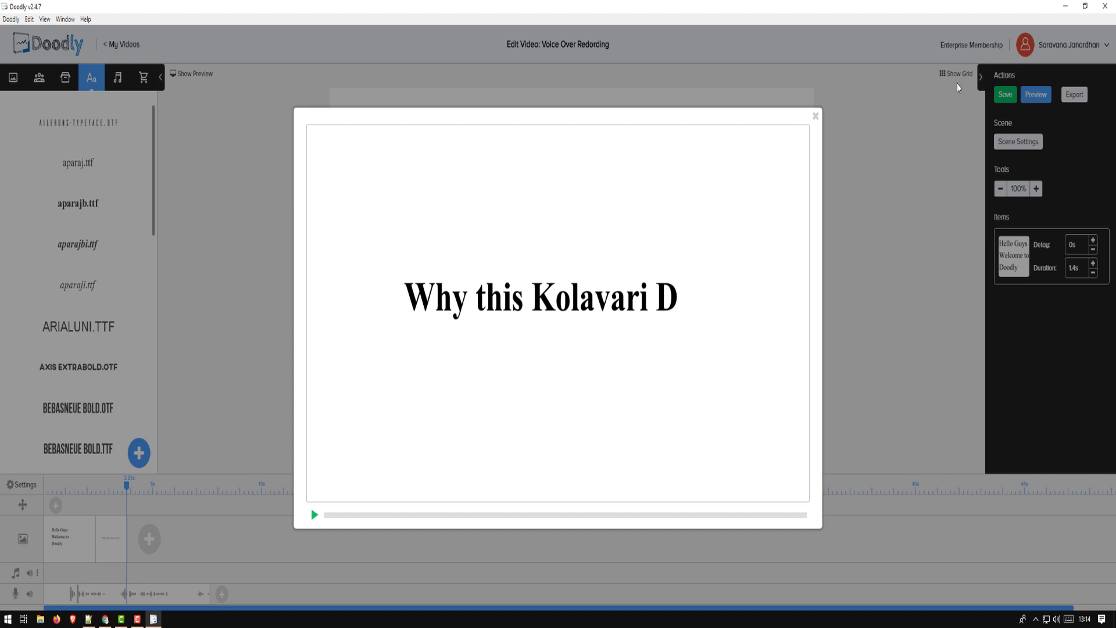
pyautogui.moveTo(924, 132)
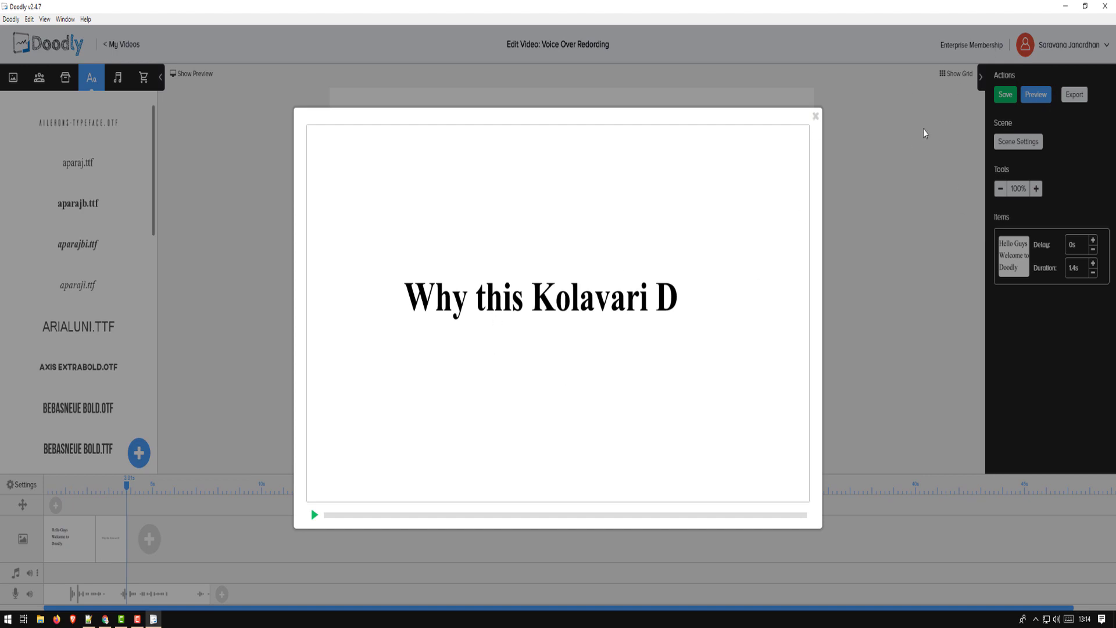
pyautogui.click(814, 116)
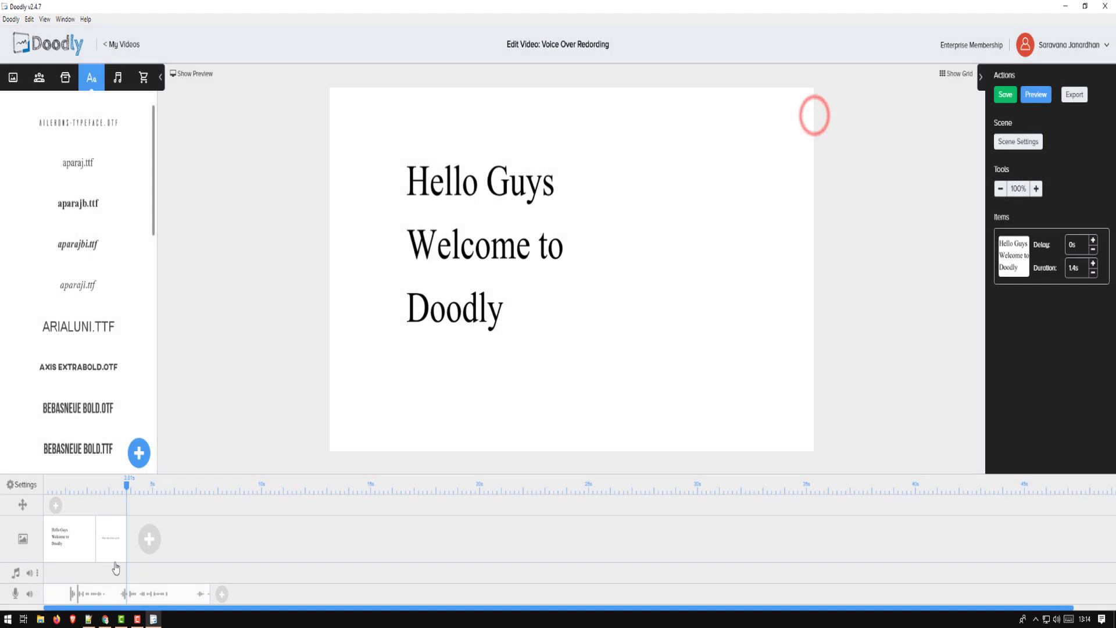
# Set the second scene's text duration to 3.45 s, preview it, and play back the narration.
pyautogui.click(111, 538)
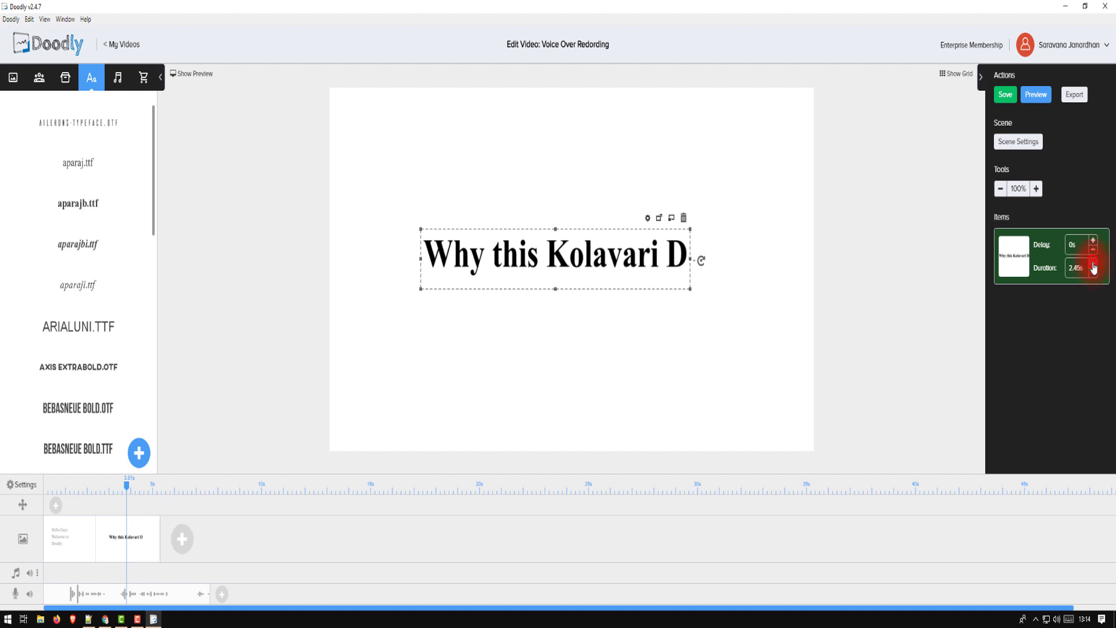
pyautogui.click(1095, 262)
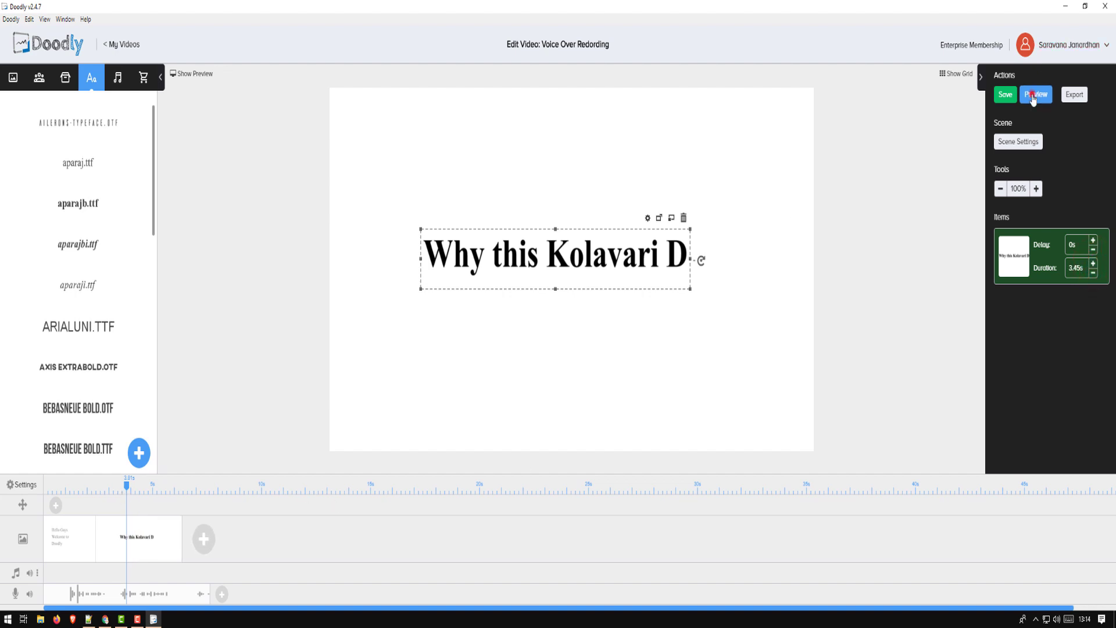
pyautogui.click(1036, 94)
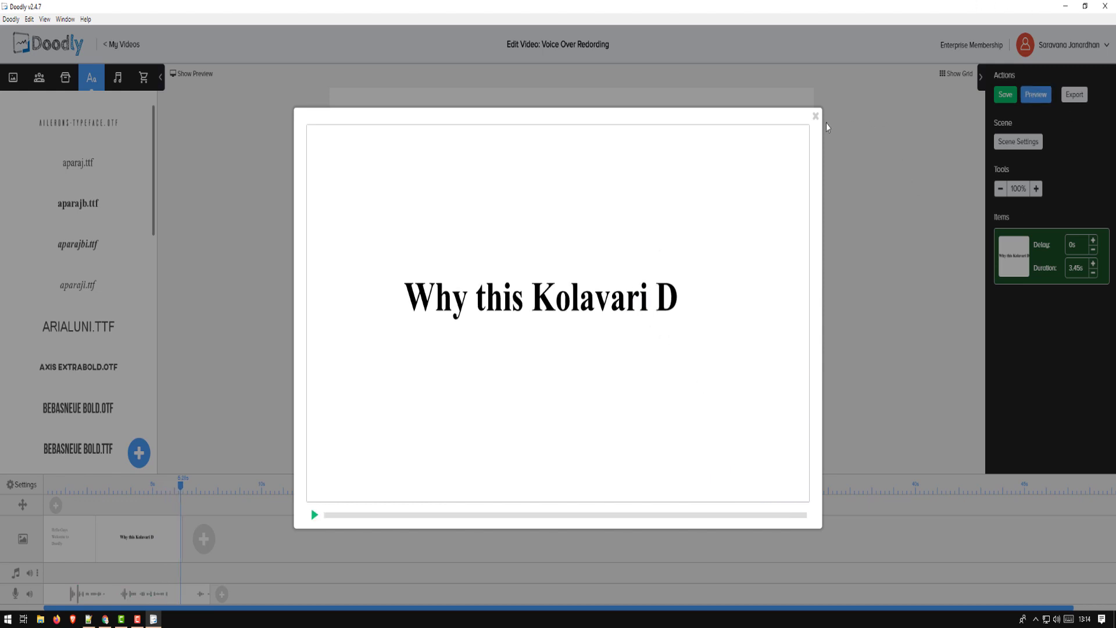
pyautogui.click(815, 116)
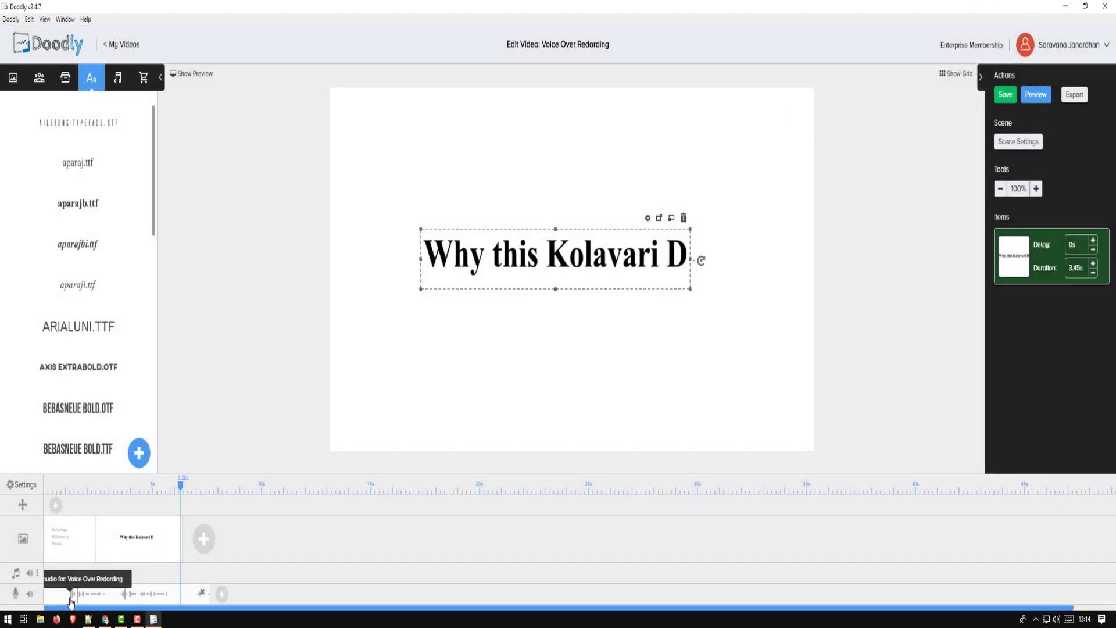
pyautogui.click(1005, 94)
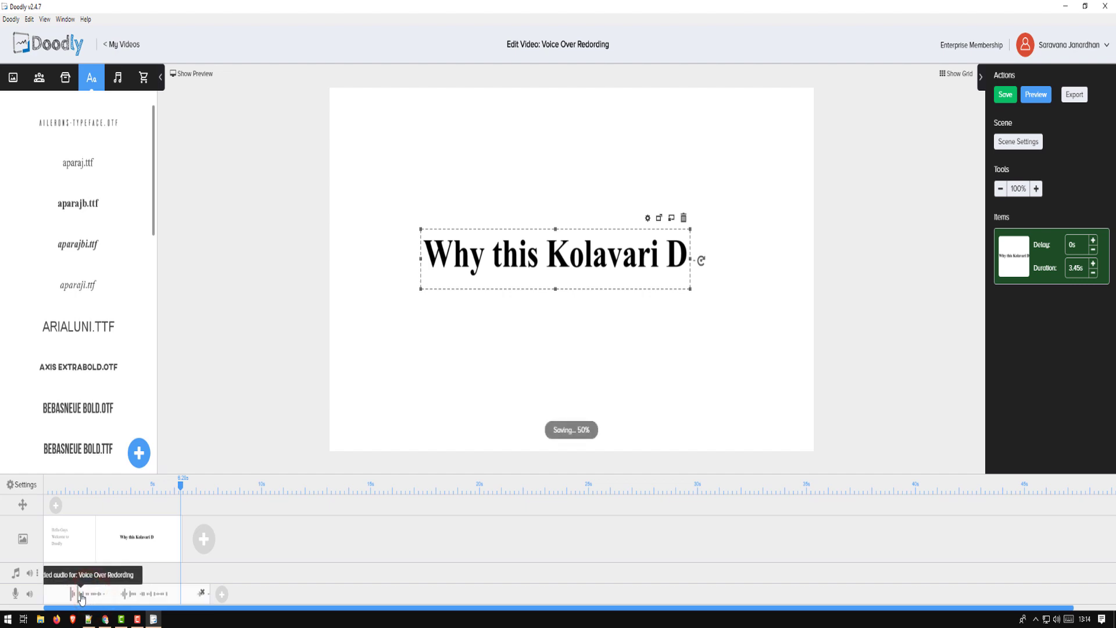
pyautogui.click(1005, 94)
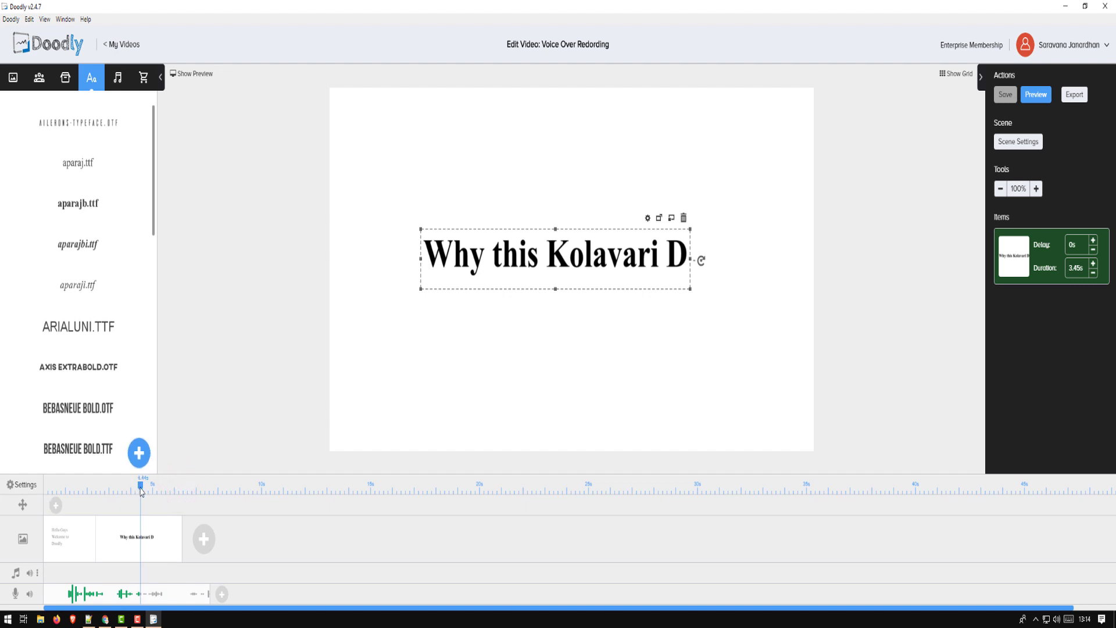
# Set the first scene's text duration to 3.4 s and preview the video with narration.
pyautogui.click(70, 539)
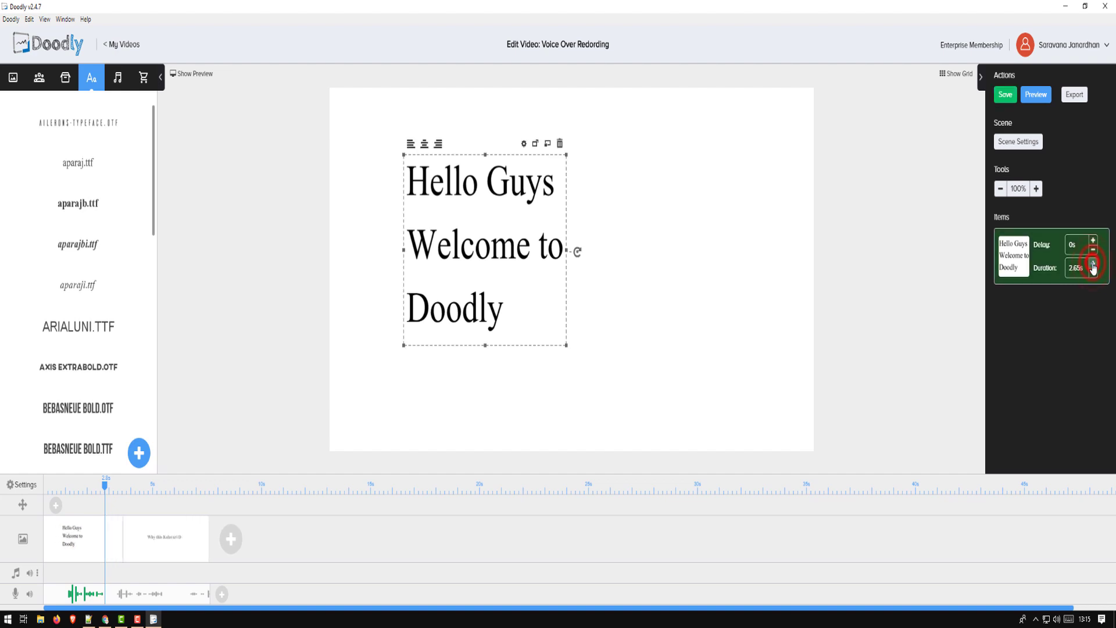
pyautogui.click(1093, 264)
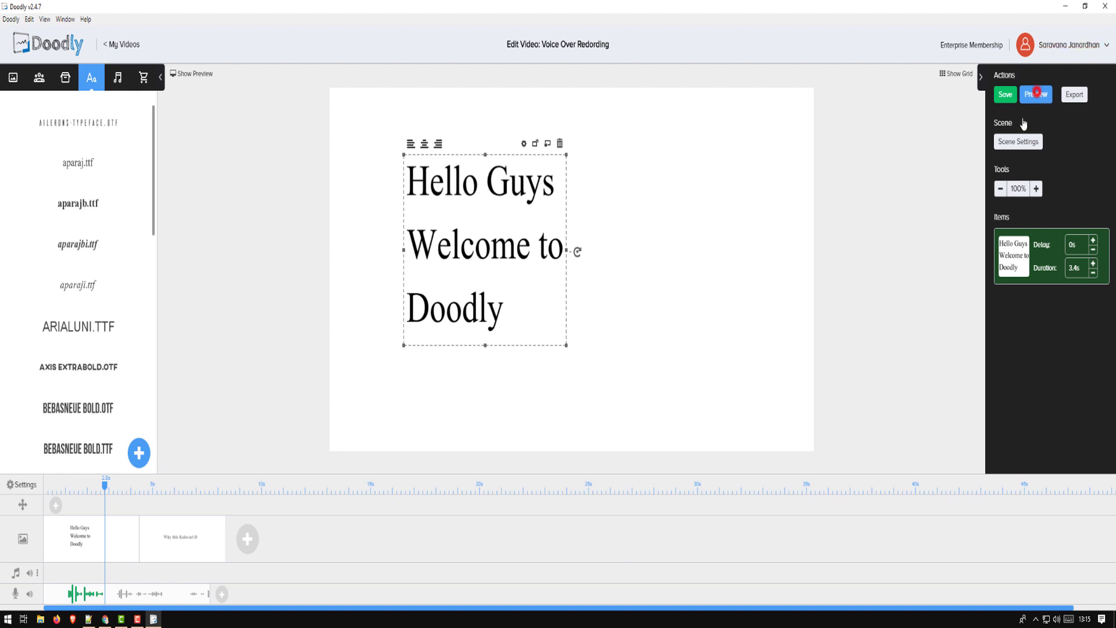
pyautogui.click(1036, 94)
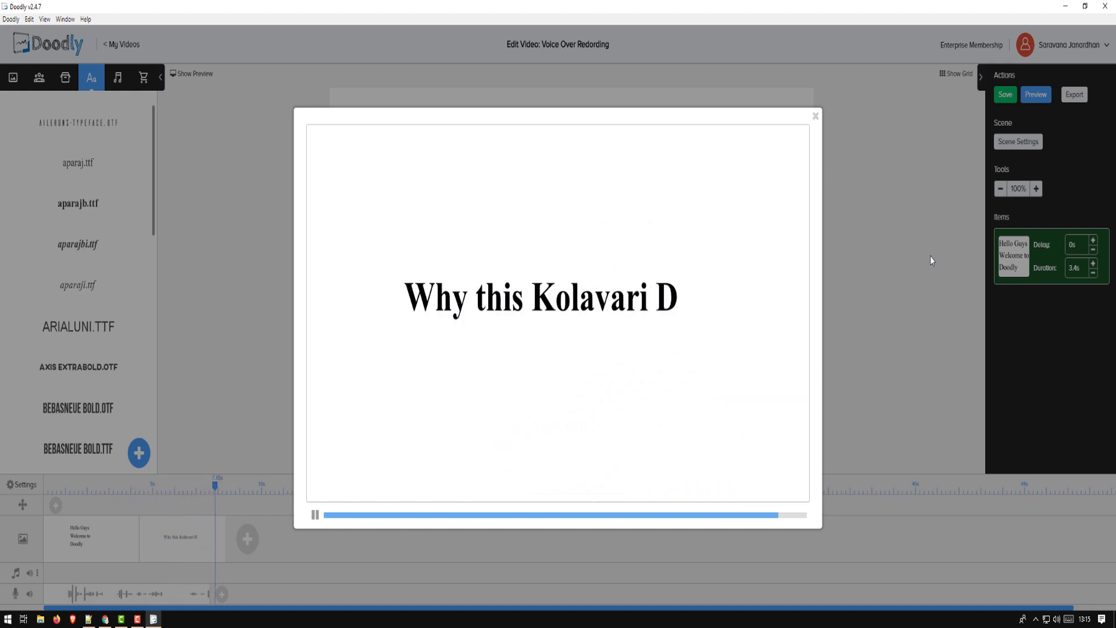
pyautogui.click(315, 515)
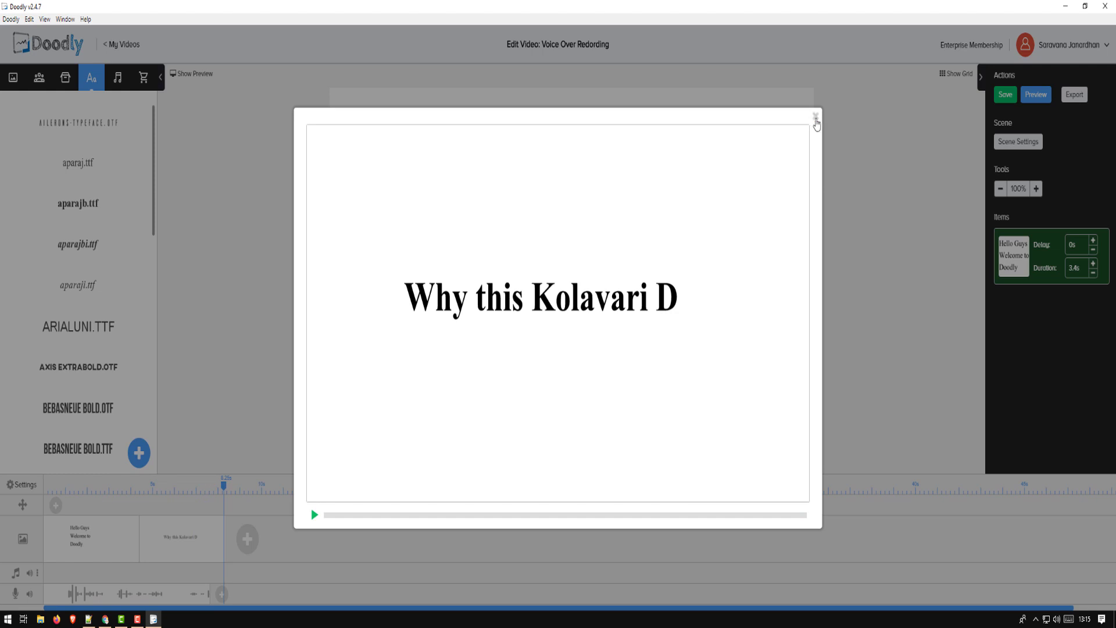
pyautogui.click(817, 116)
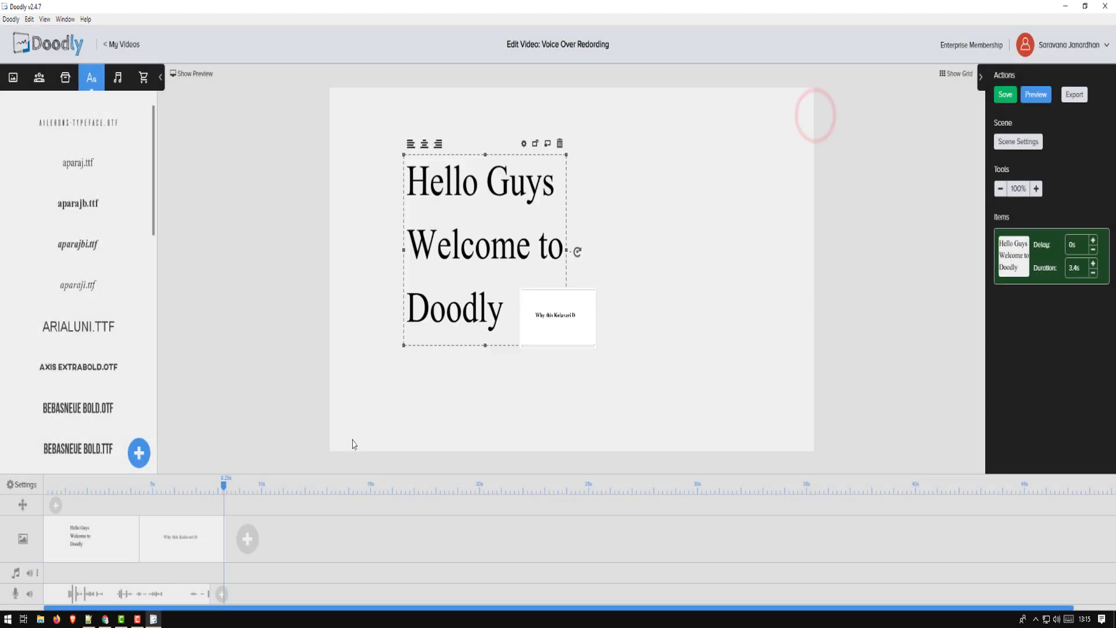
# Shorten the first scene's text duration to 2.68 s and save the video.
pyautogui.click(181, 537)
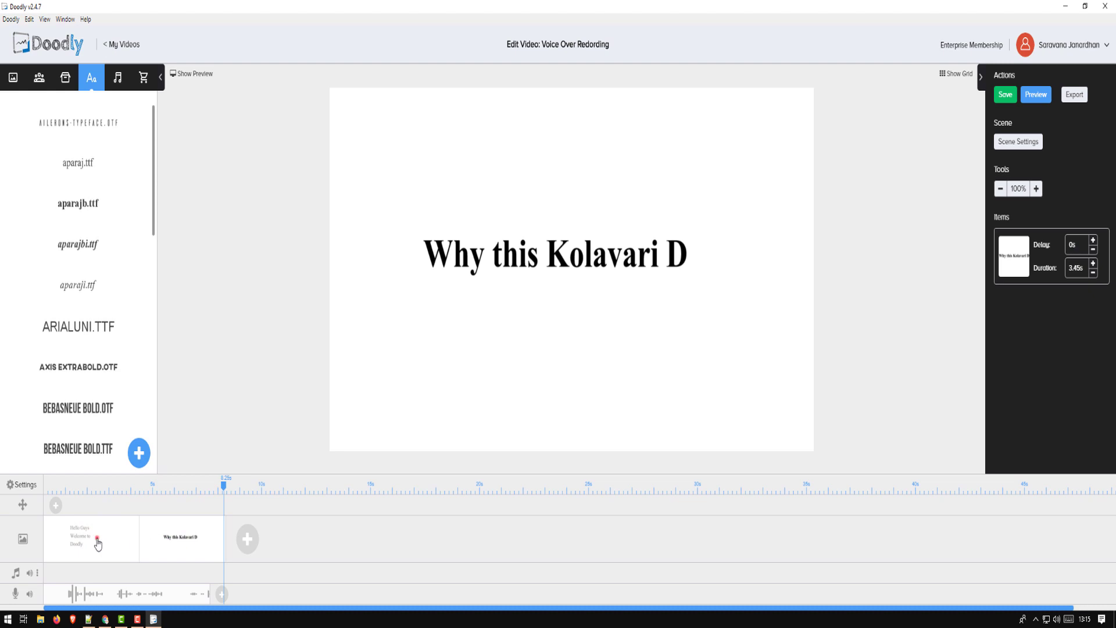
pyautogui.click(90, 538)
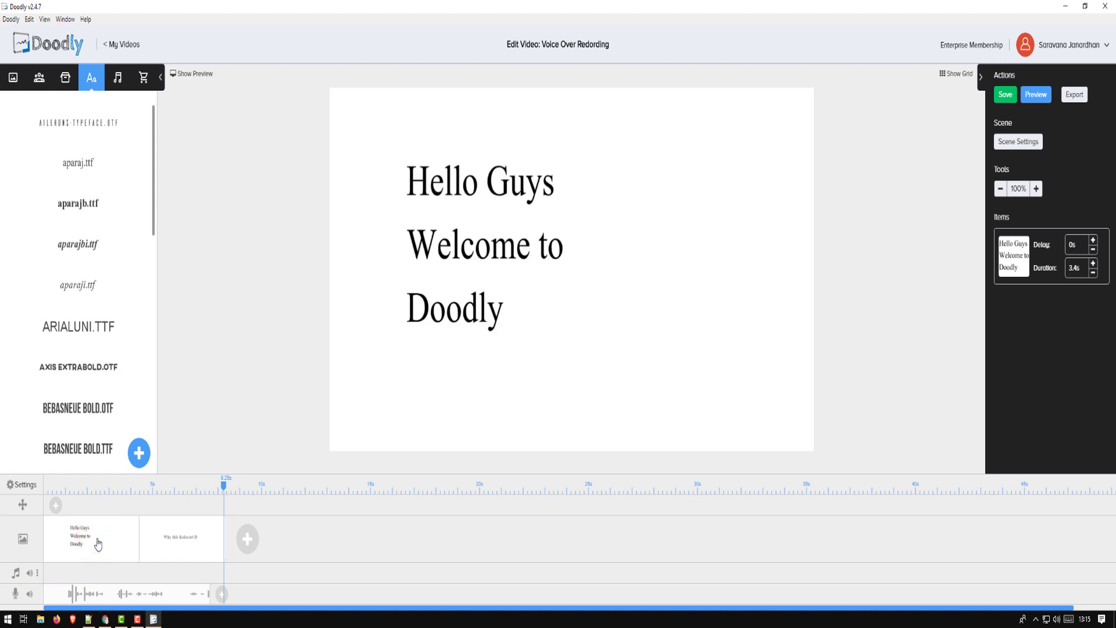
pyautogui.moveTo(146, 551)
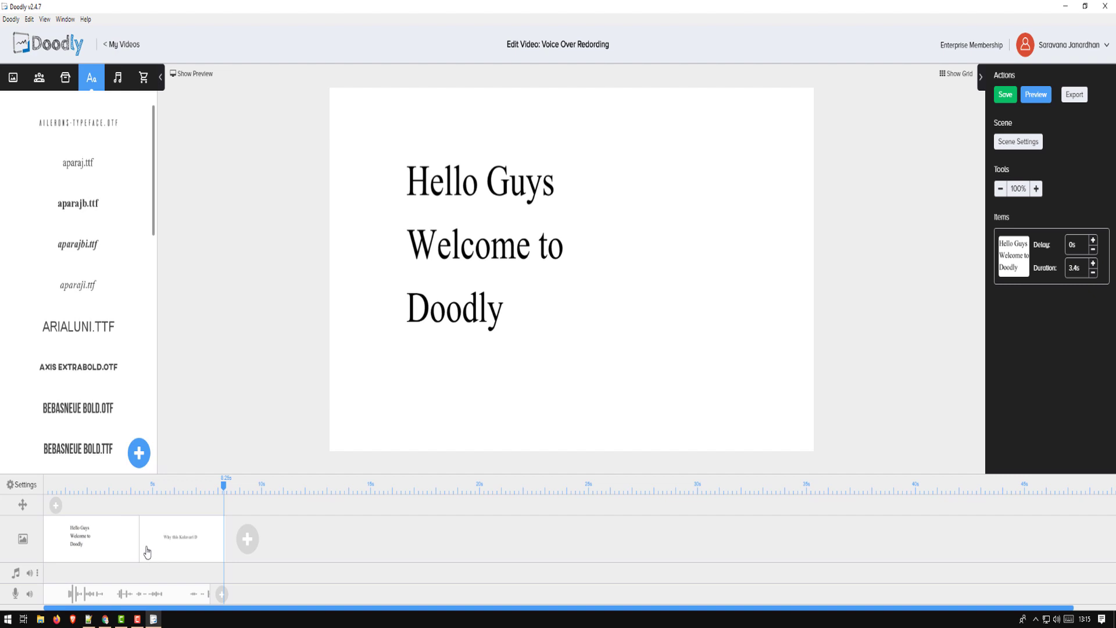
pyautogui.moveTo(132, 542)
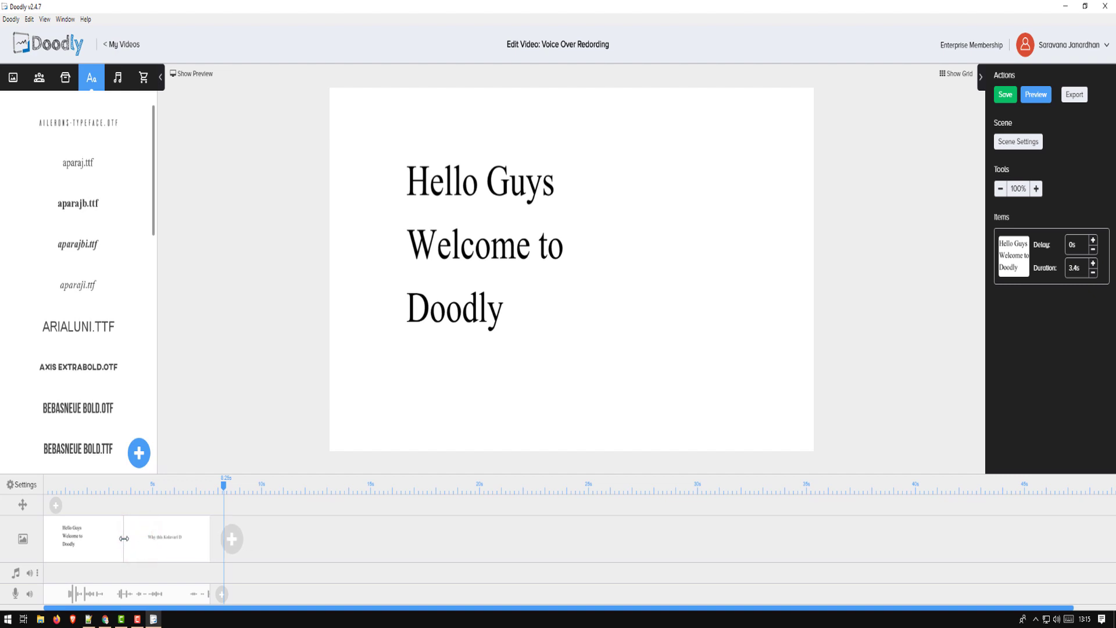
pyautogui.click(1096, 271)
pyautogui.write('2.68')
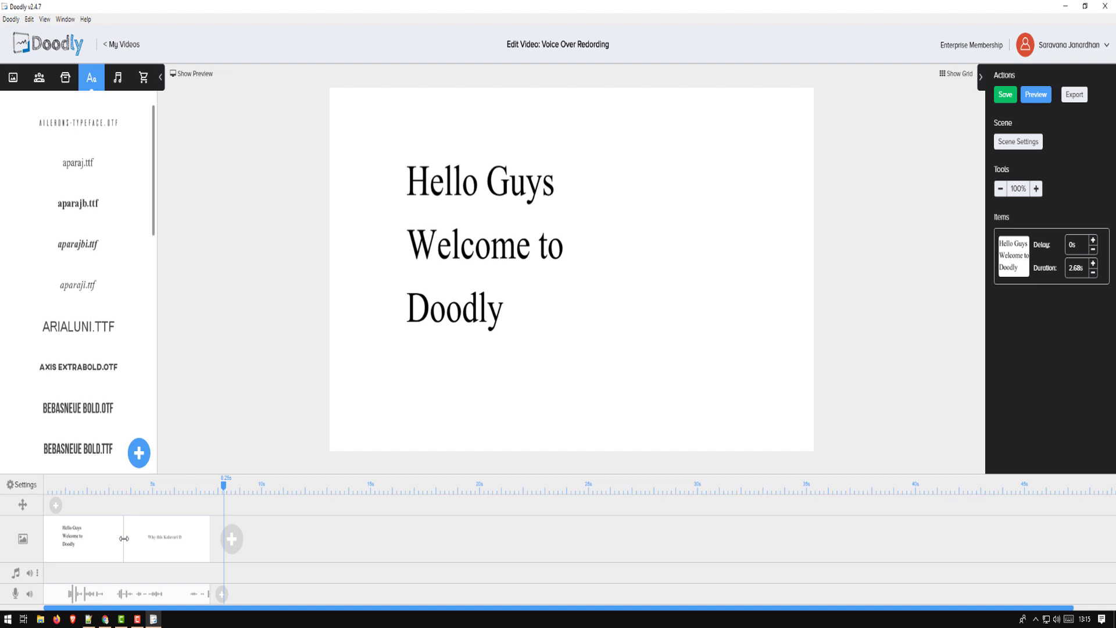
pyautogui.click(1005, 94)
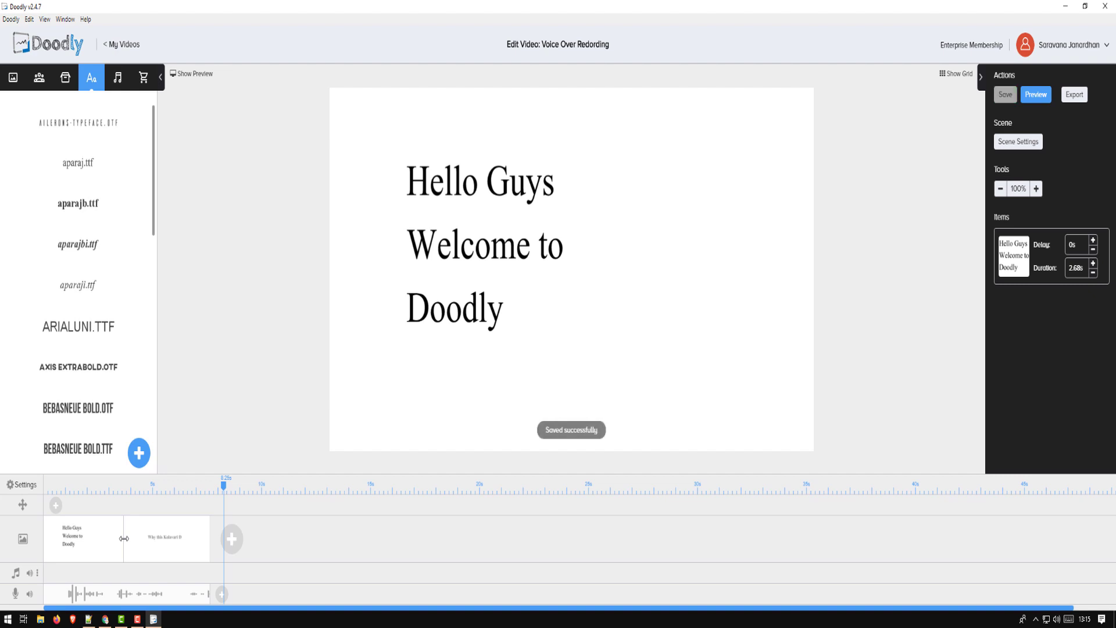